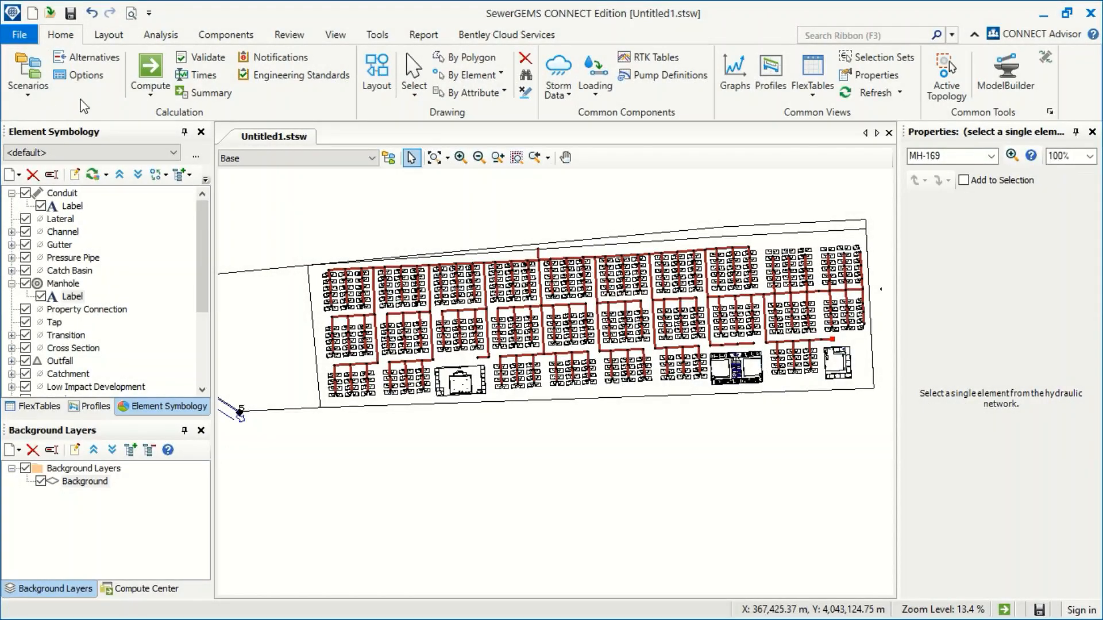
mouse_move(87, 76)
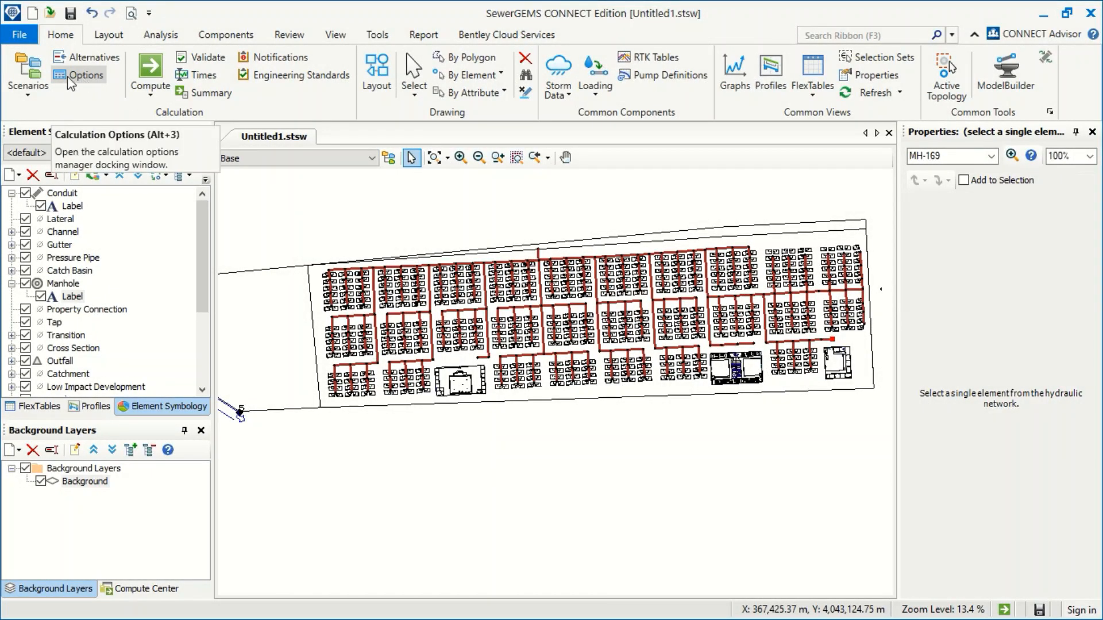
Bring up the Calculation Options manager showing the Base Calculation Options.
left_click(19, 34)
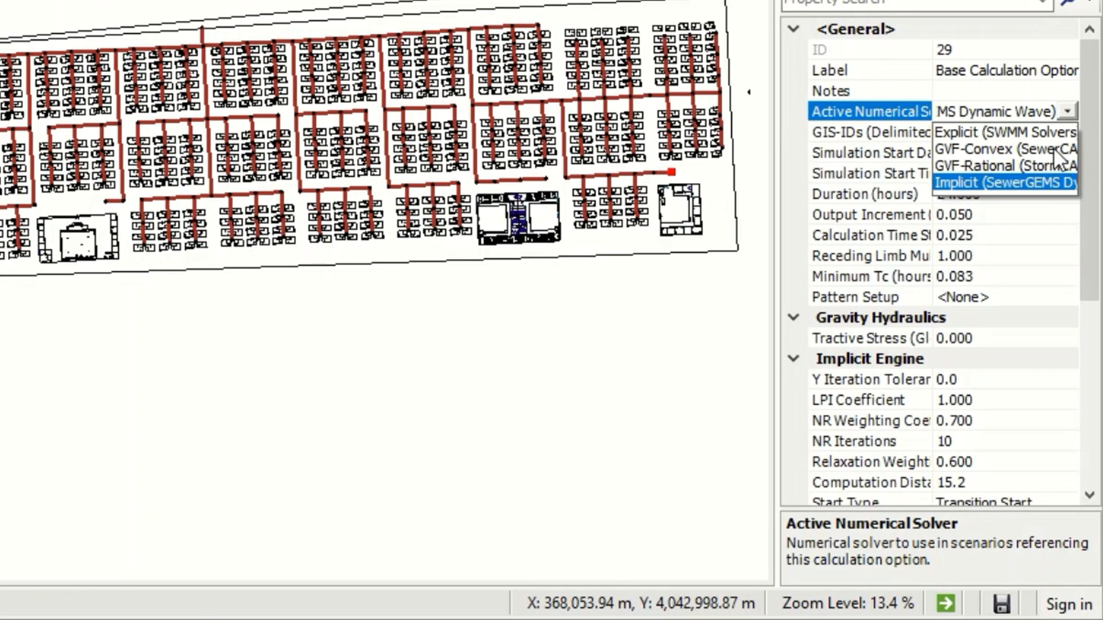
Set the Active Numerical Solver to GVF-Convex (SewerCAD) in the base options.
left_click(991, 149)
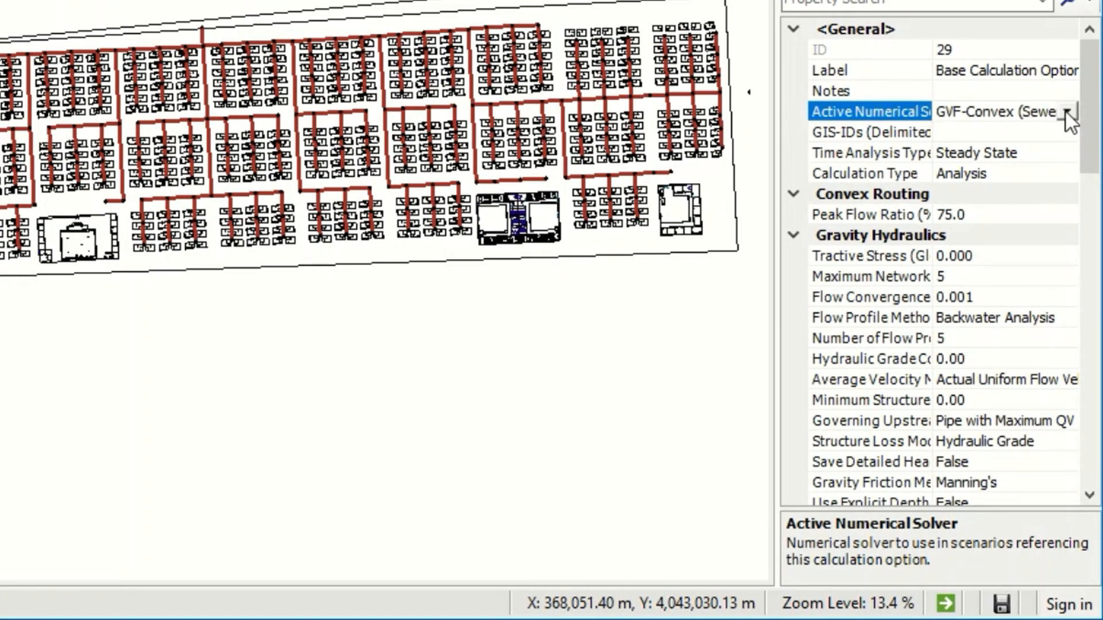
left_click(1069, 112)
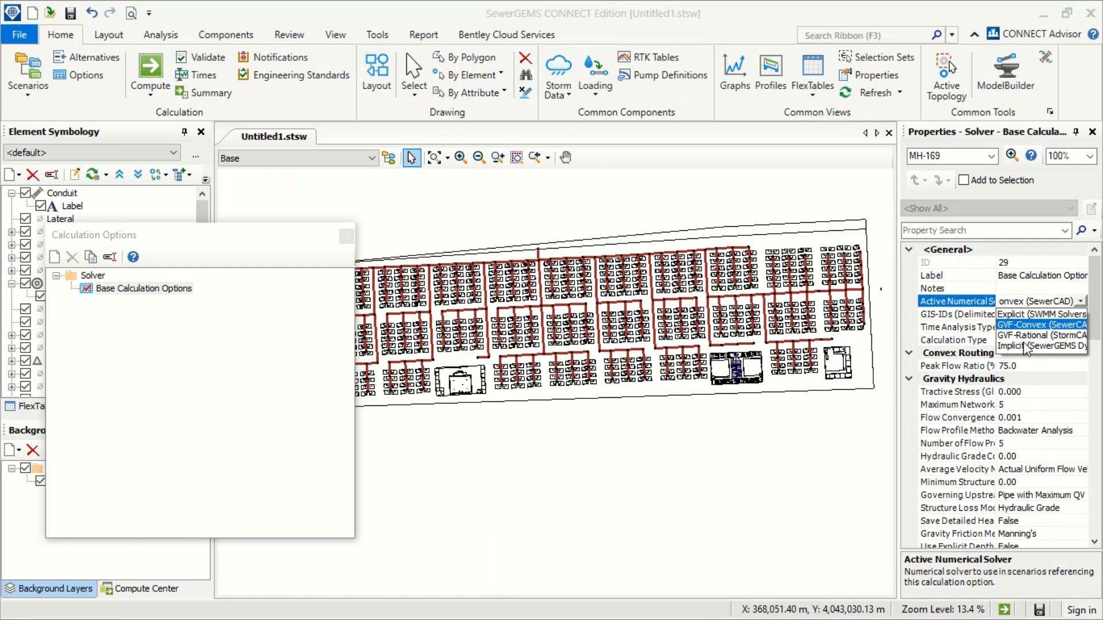
mouse_move(1033, 349)
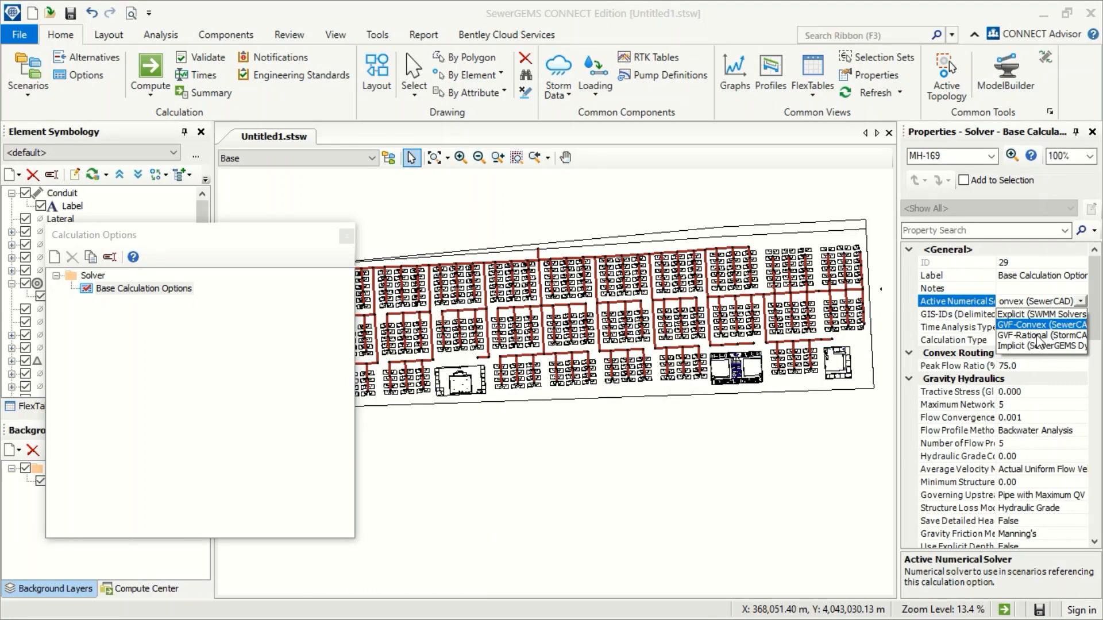
mouse_move(1072, 348)
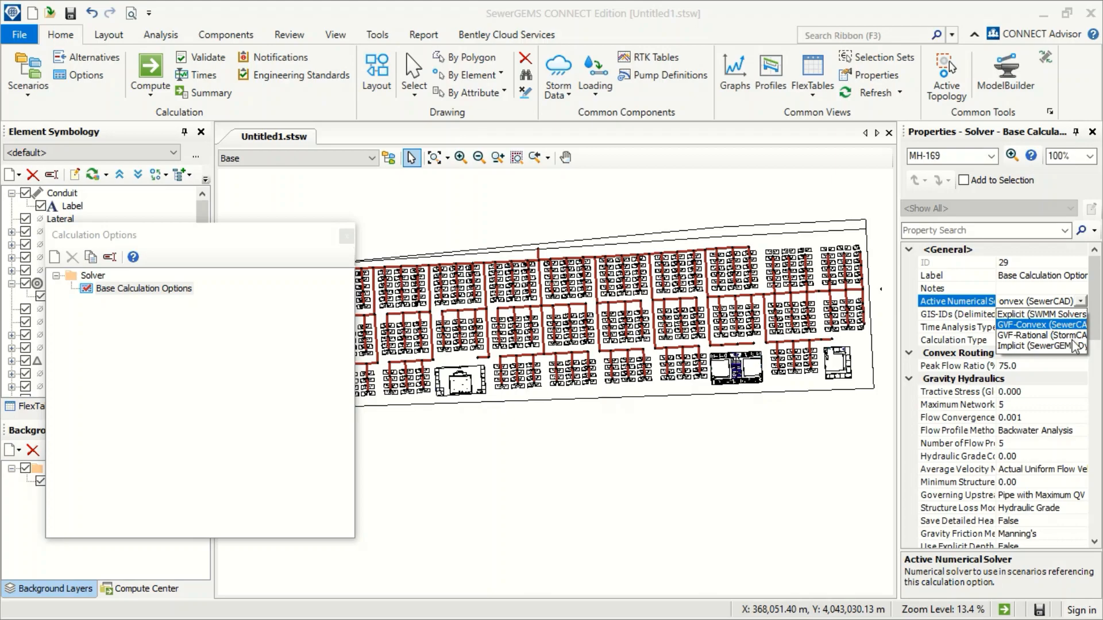
left_click(1042, 324)
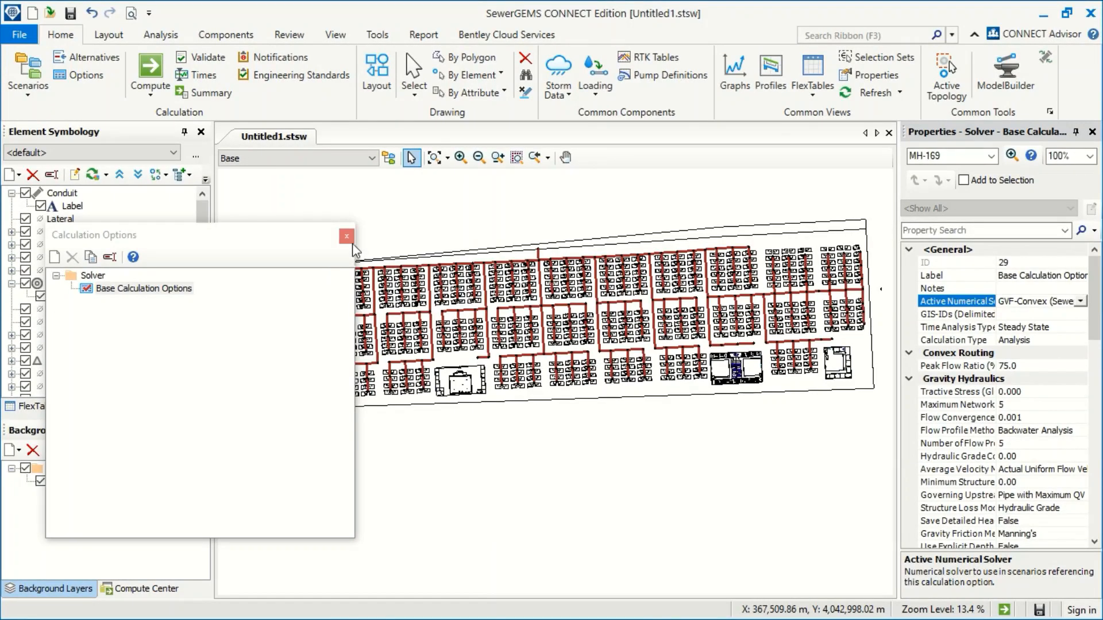
mouse_move(346, 236)
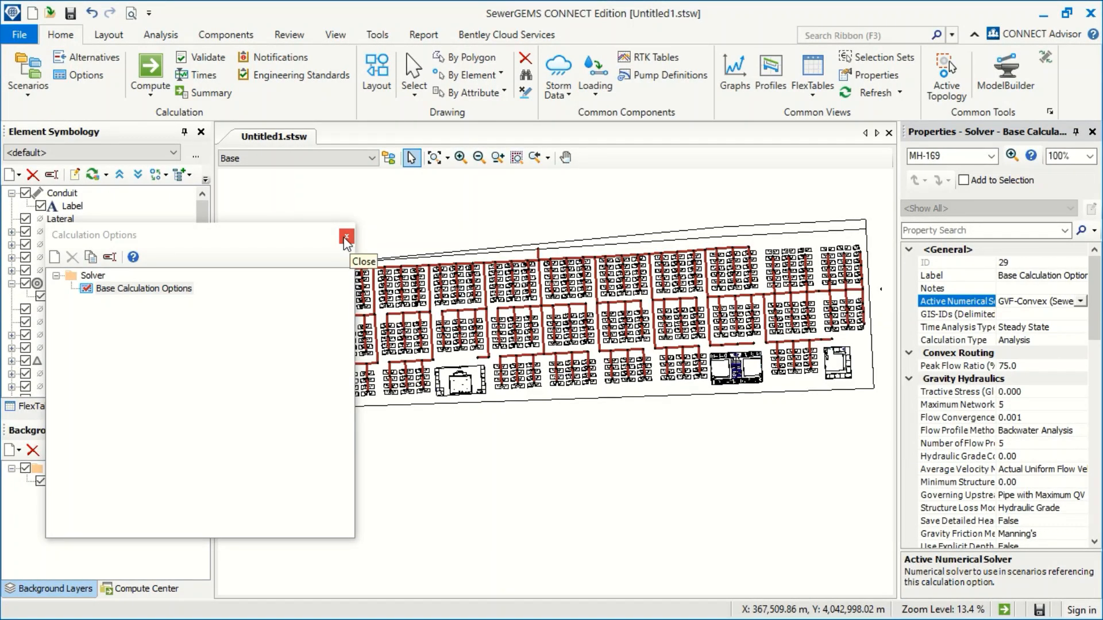
Close Calculation Options and list the Loading tools on the Components tab.
left_click(345, 236)
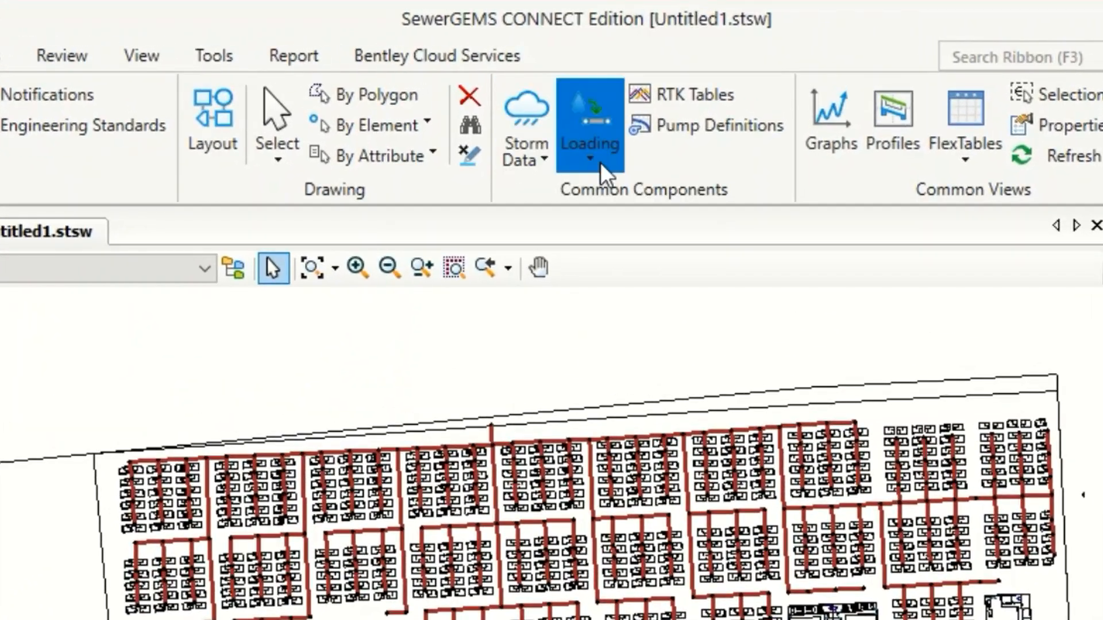
left_click(589, 158)
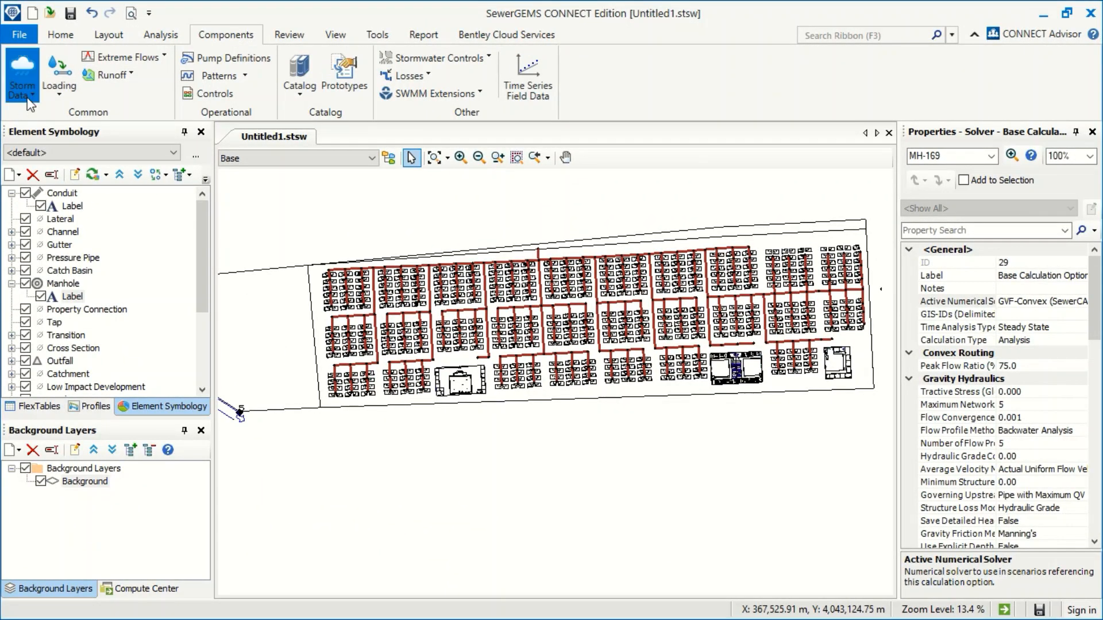
mouse_move(621, 99)
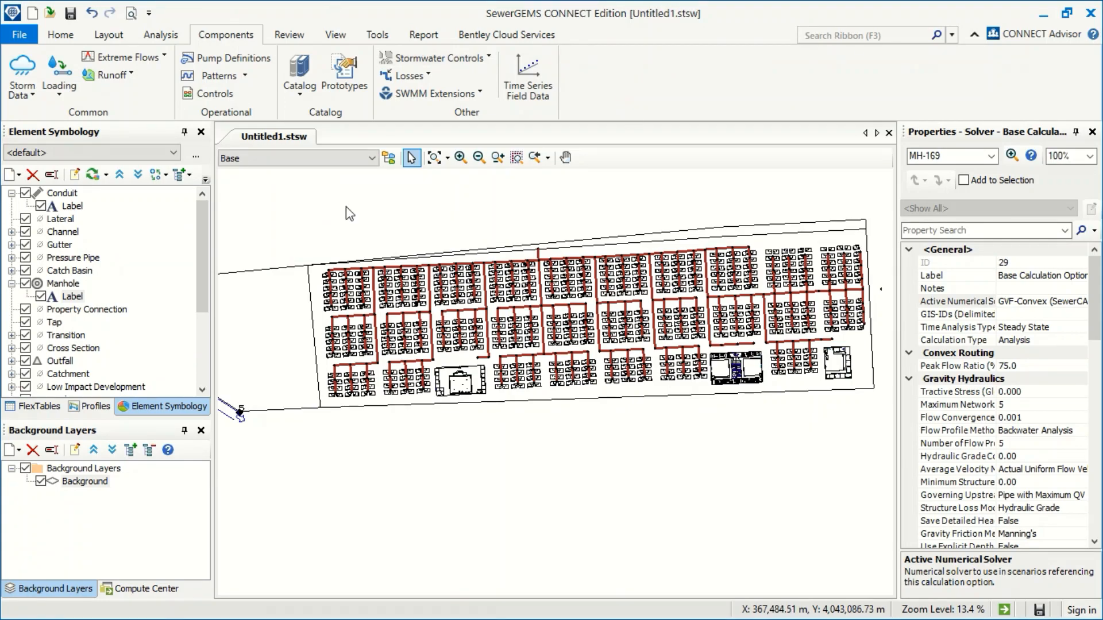
left_click(59, 76)
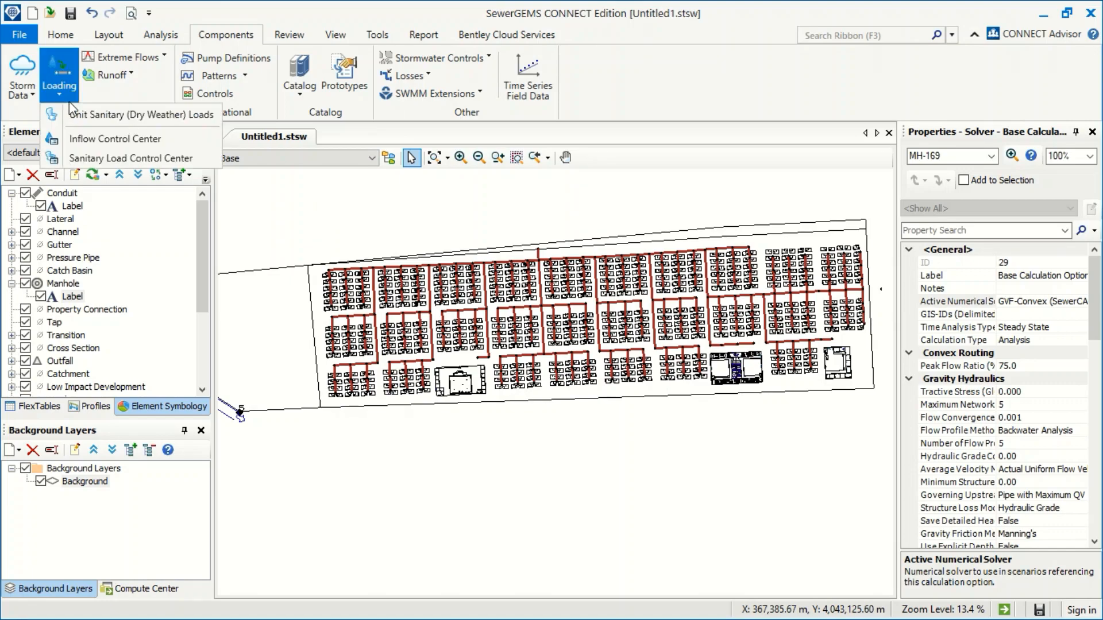
mouse_move(129, 142)
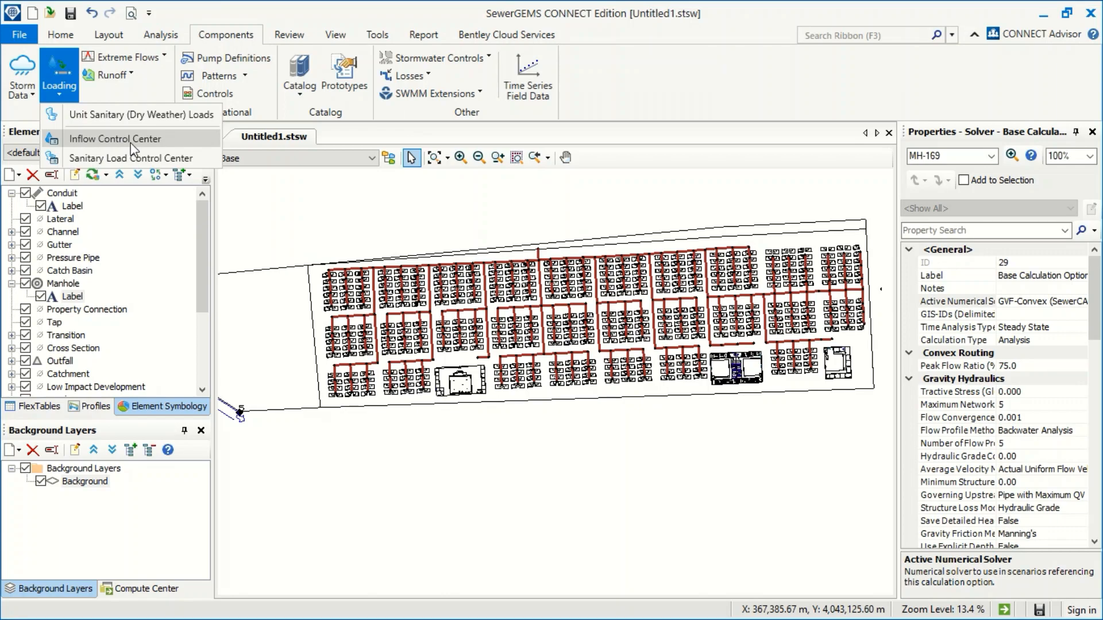
mouse_move(214, 221)
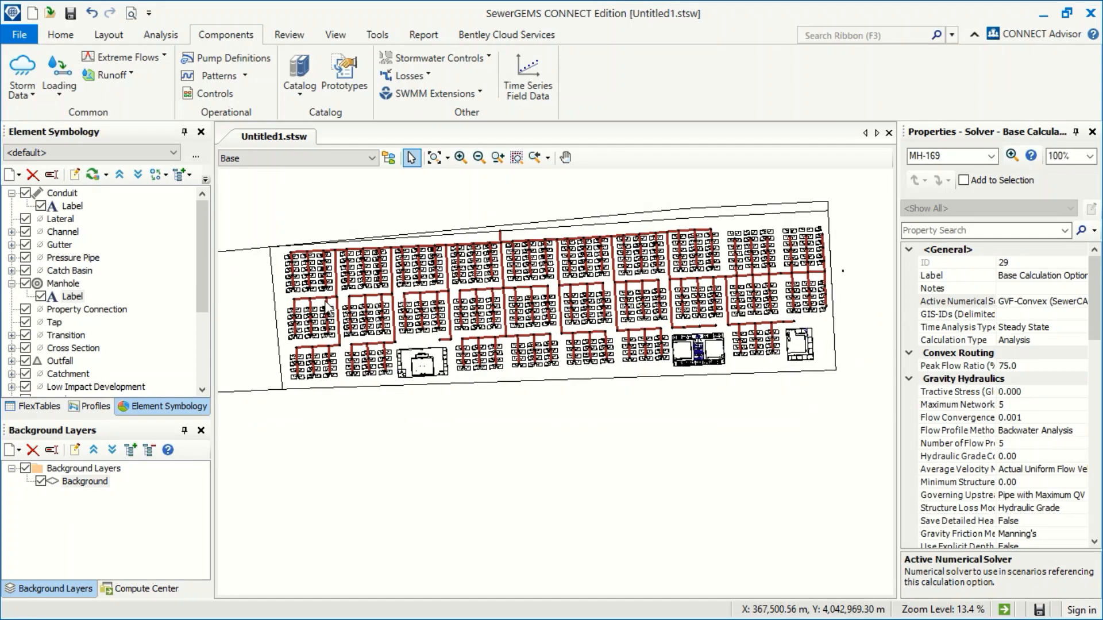
mouse_move(480, 351)
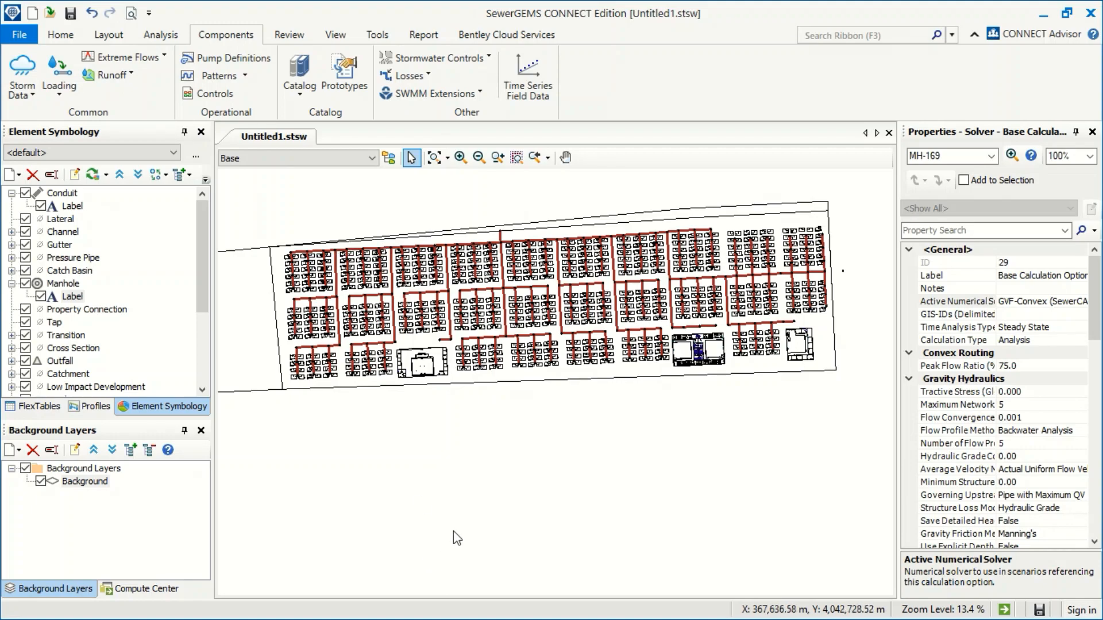
mouse_move(501, 255)
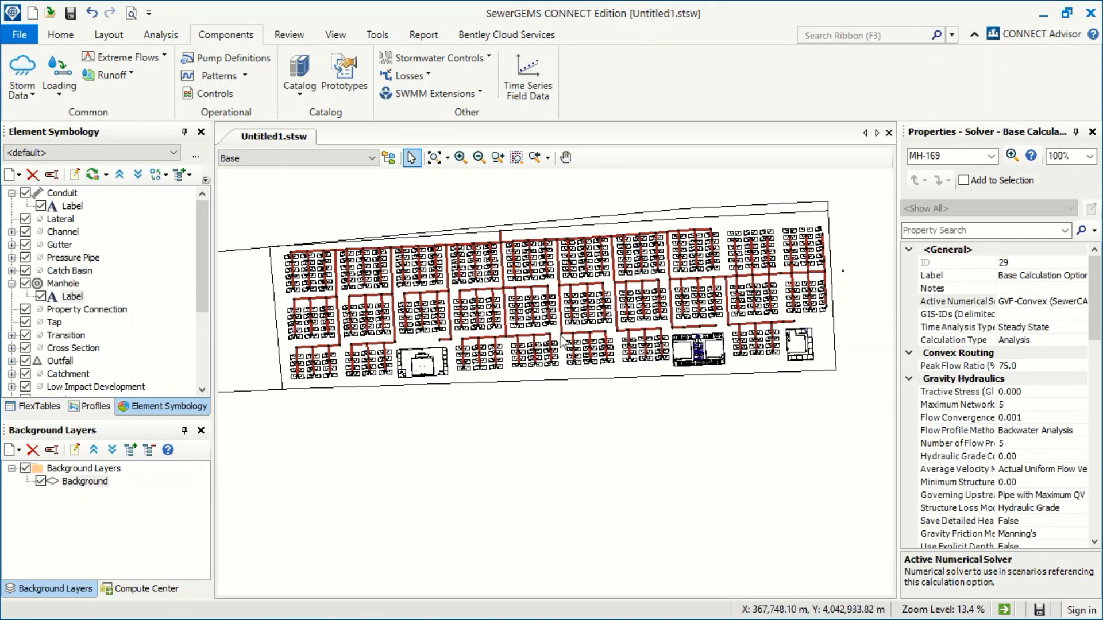
mouse_move(562, 341)
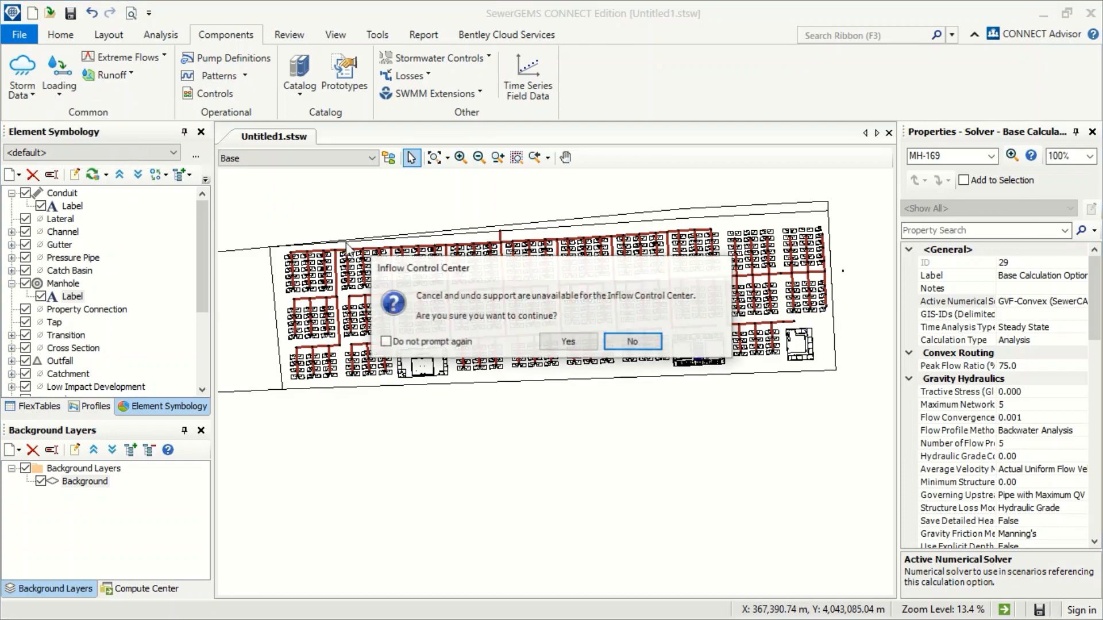
Confirm the undo warning and start Add Inflows in the Inflow Control Center.
left_click(568, 341)
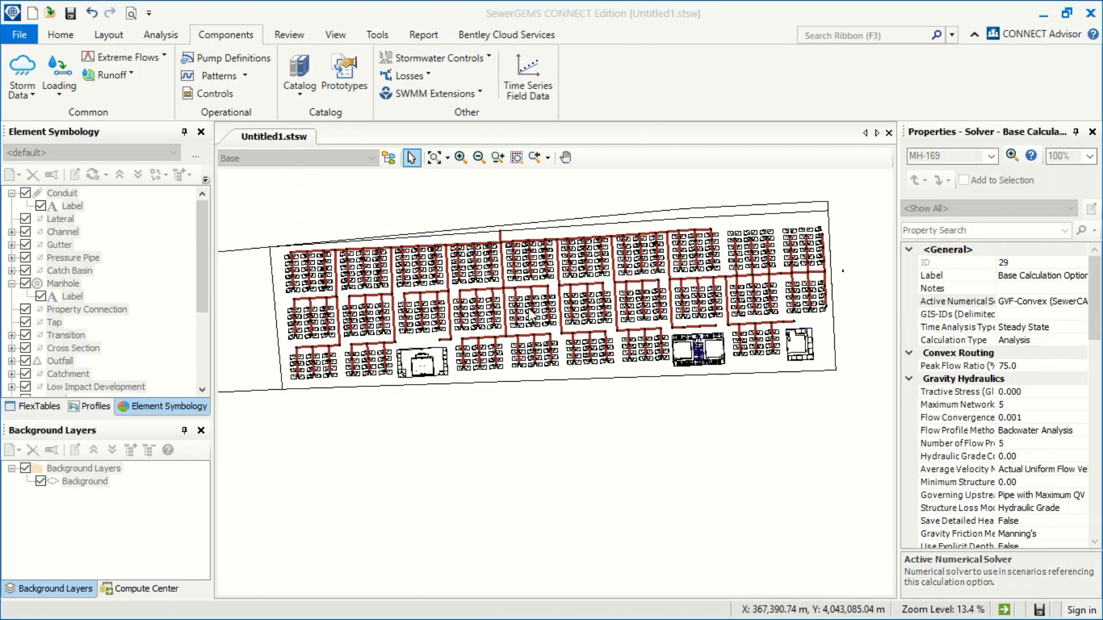
left_click(321, 149)
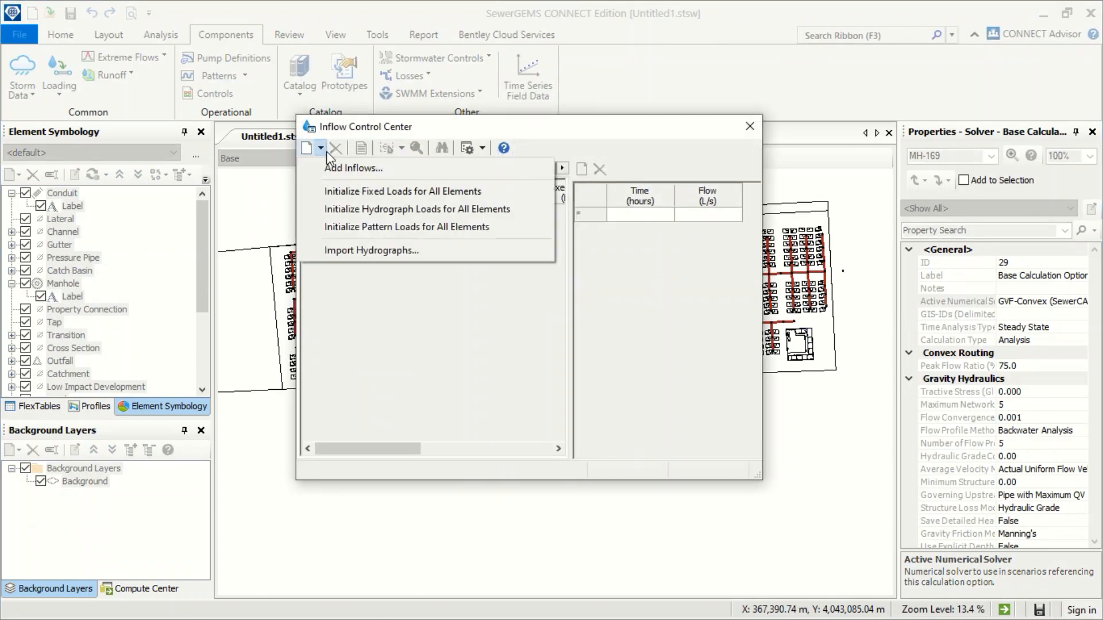
mouse_move(408, 181)
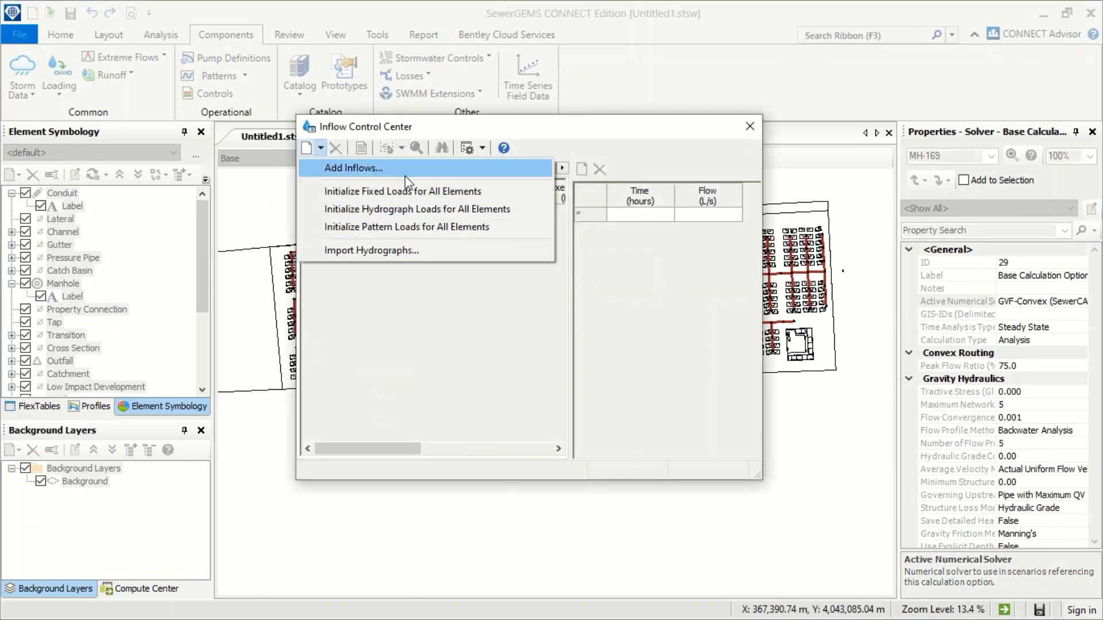
left_click(353, 167)
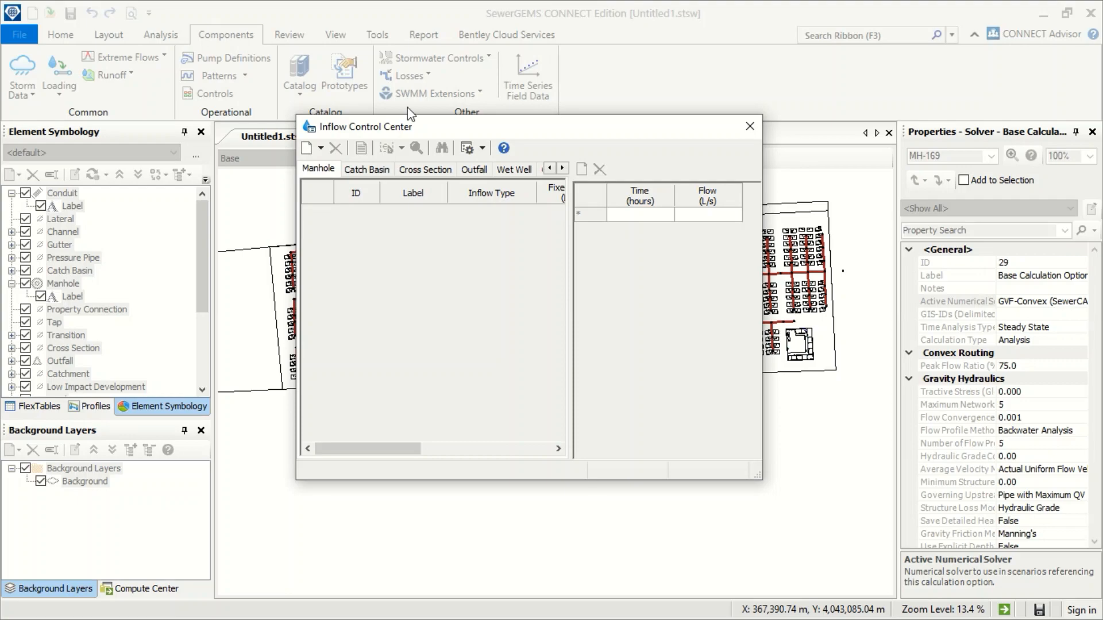
Close the Inflow Control Center and return to the Home tab commands.
left_click(749, 127)
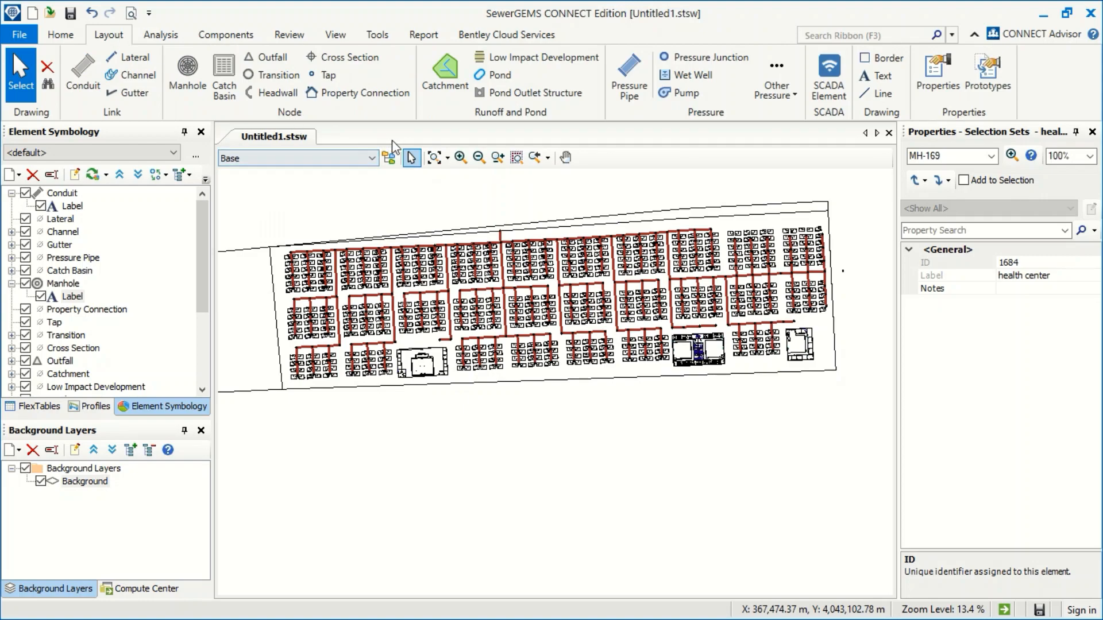
mouse_move(493, 139)
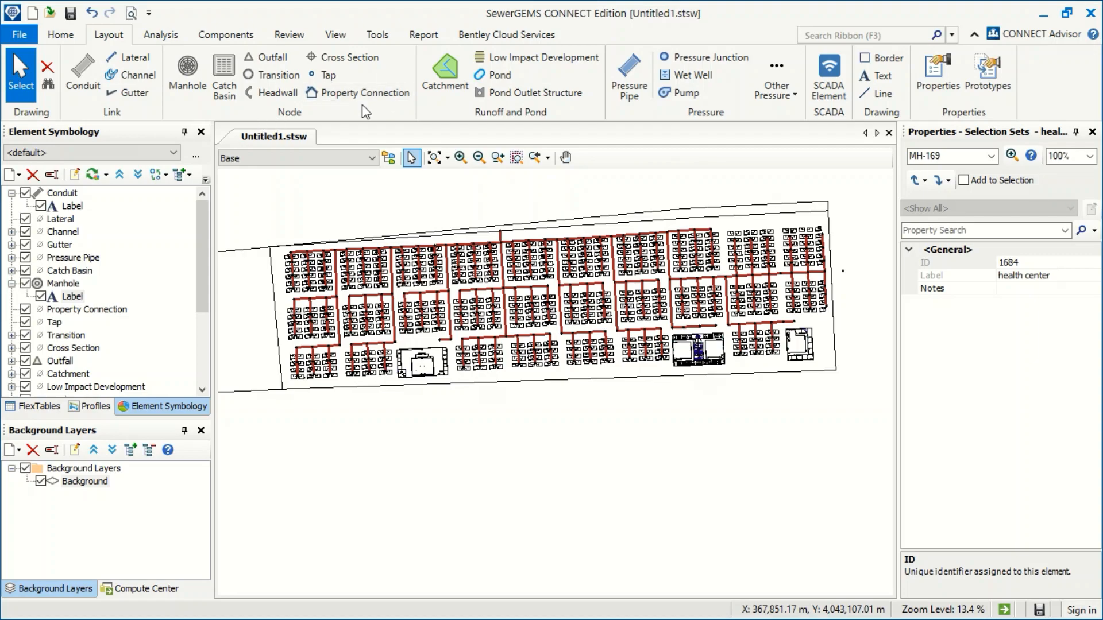
mouse_move(587, 140)
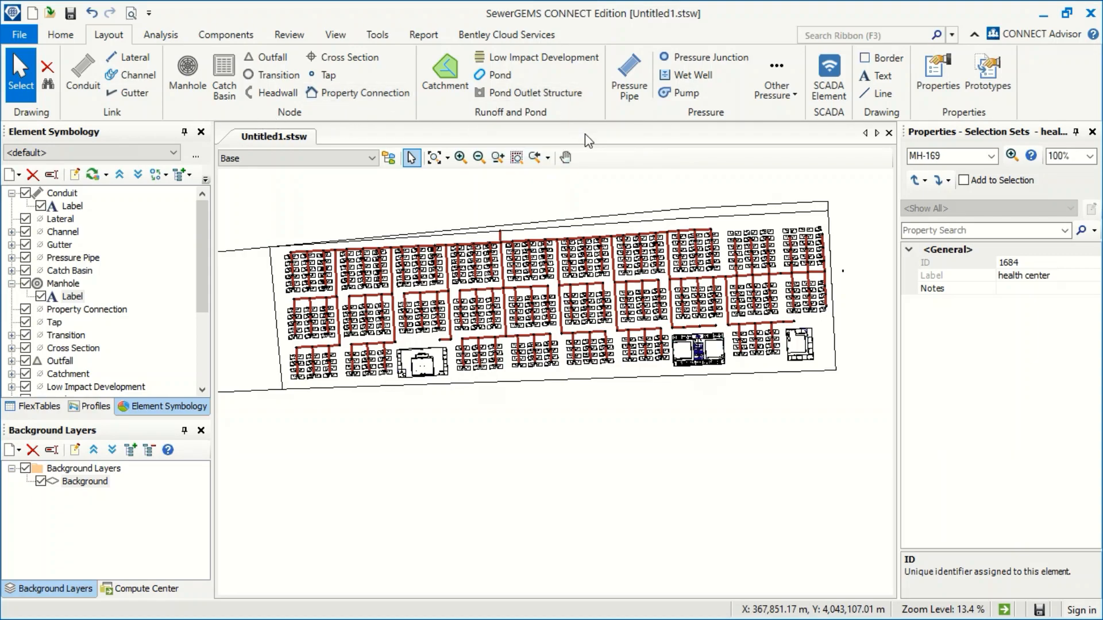
mouse_move(533, 249)
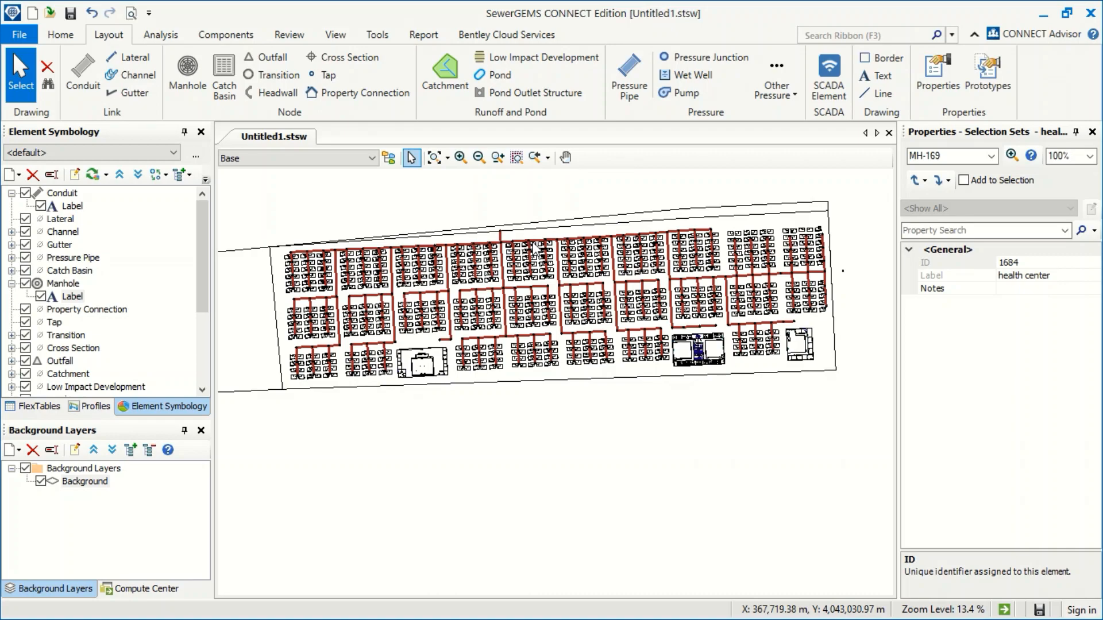
left_click(60, 34)
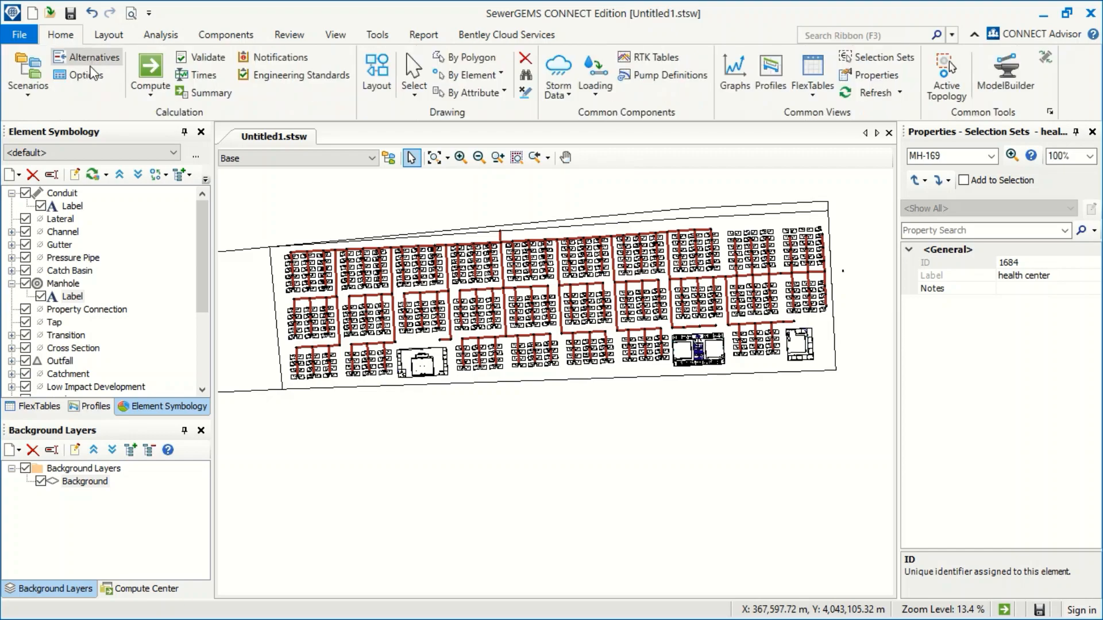
Reopen Base Calculation Options, keep Time Analysis Type at Steady State and select Calculation Type.
left_click(86, 75)
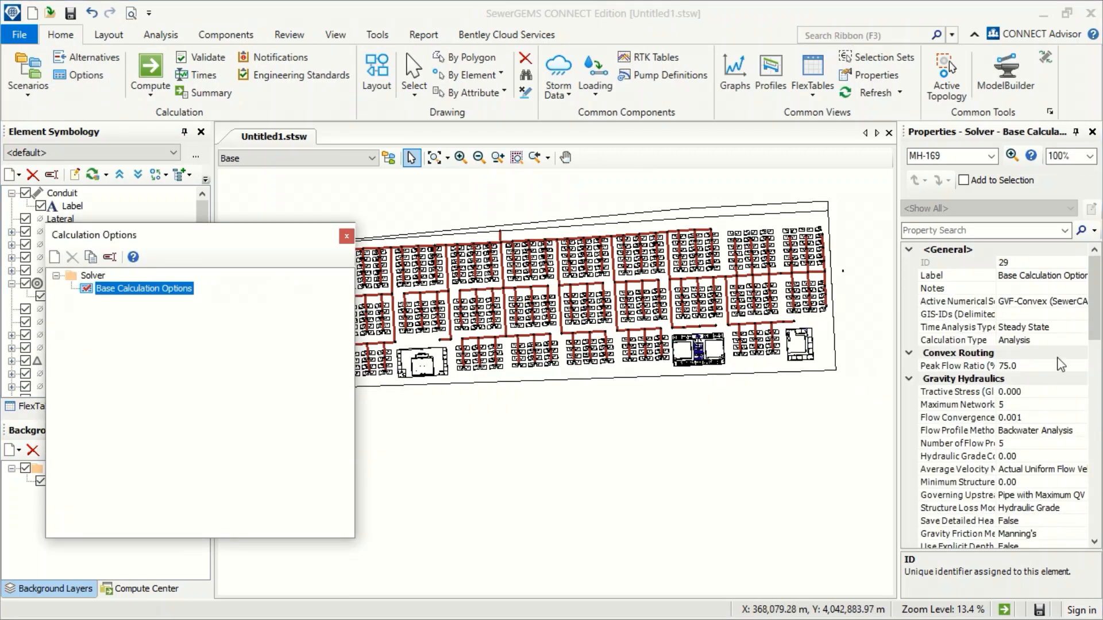
mouse_move(1063, 322)
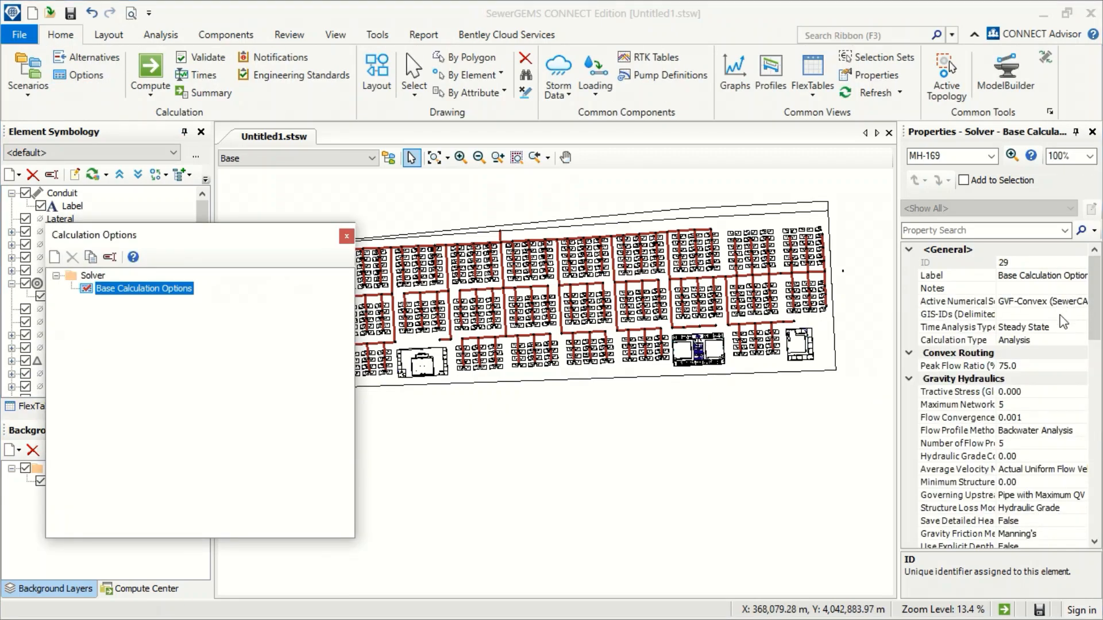
mouse_move(1057, 334)
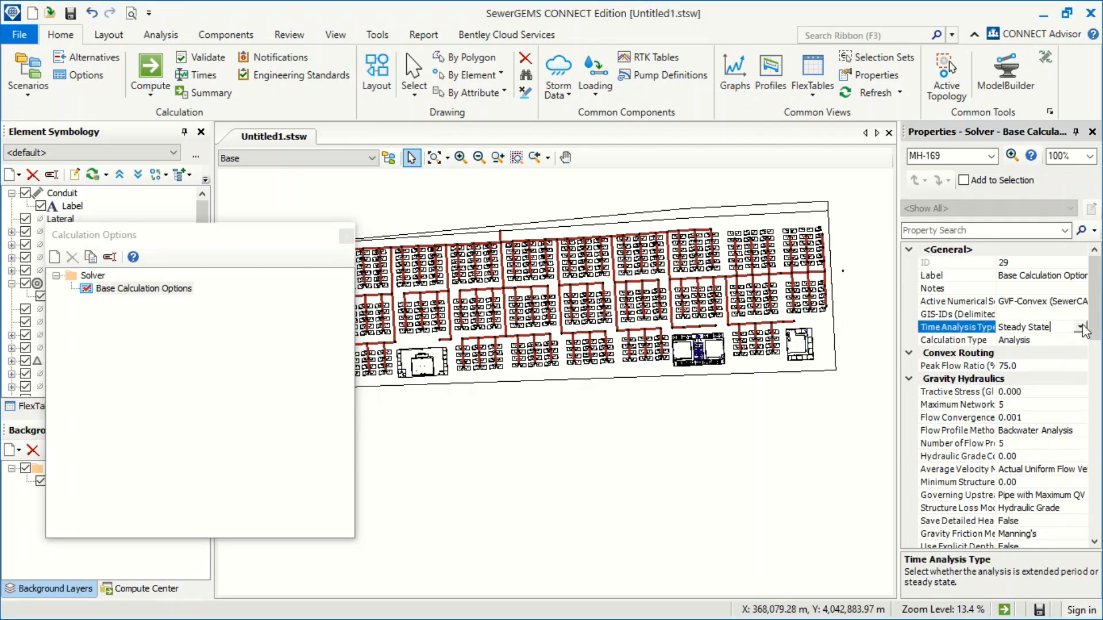
left_click(1082, 327)
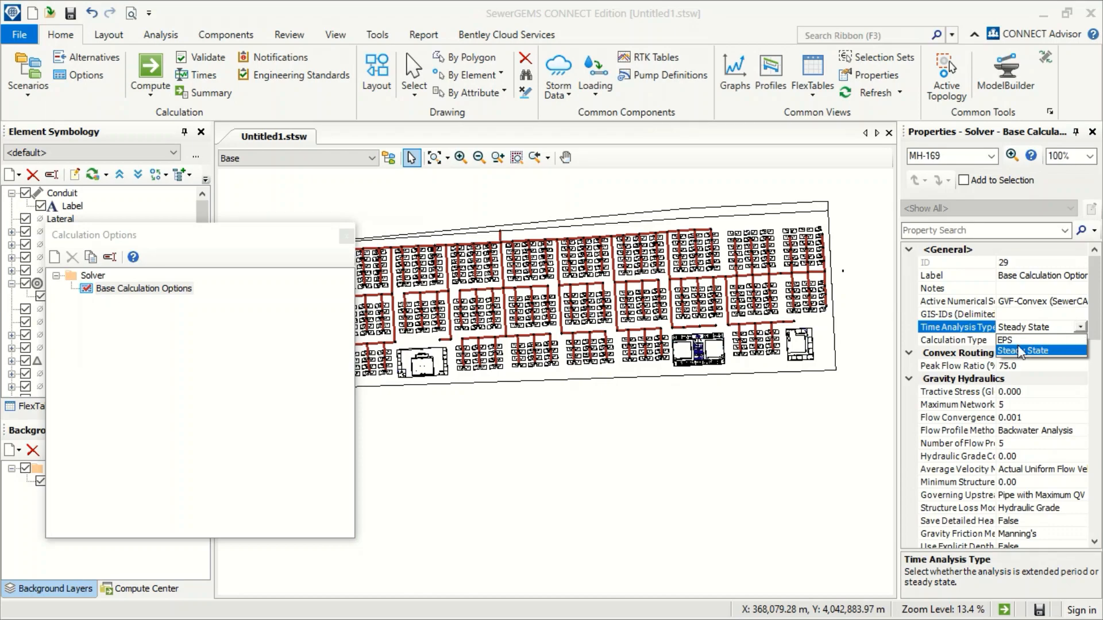
mouse_move(1027, 352)
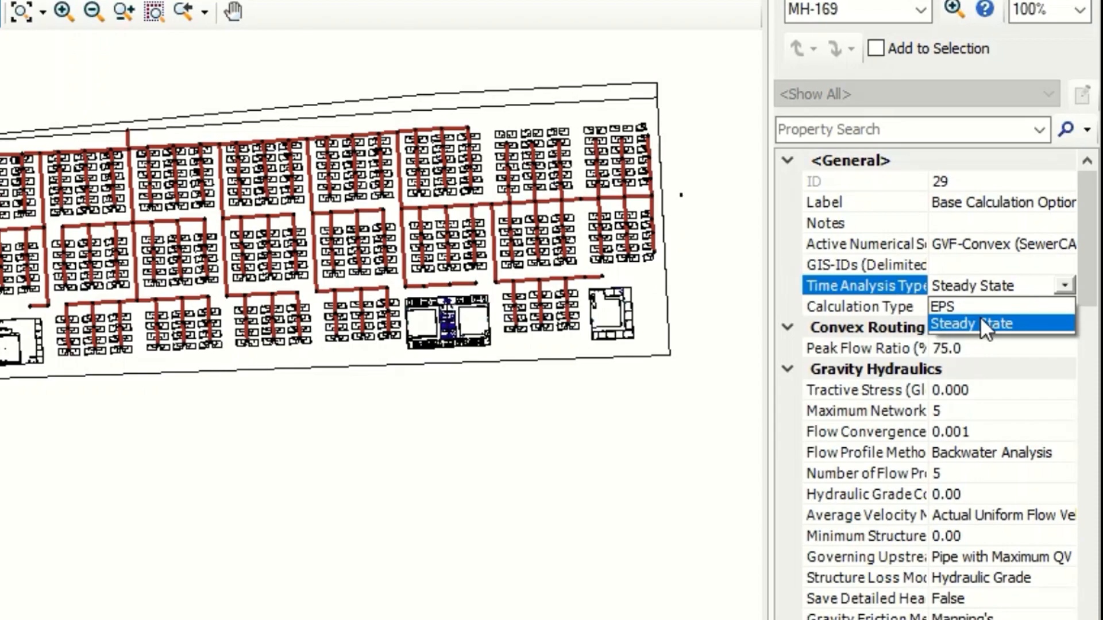
mouse_move(1044, 337)
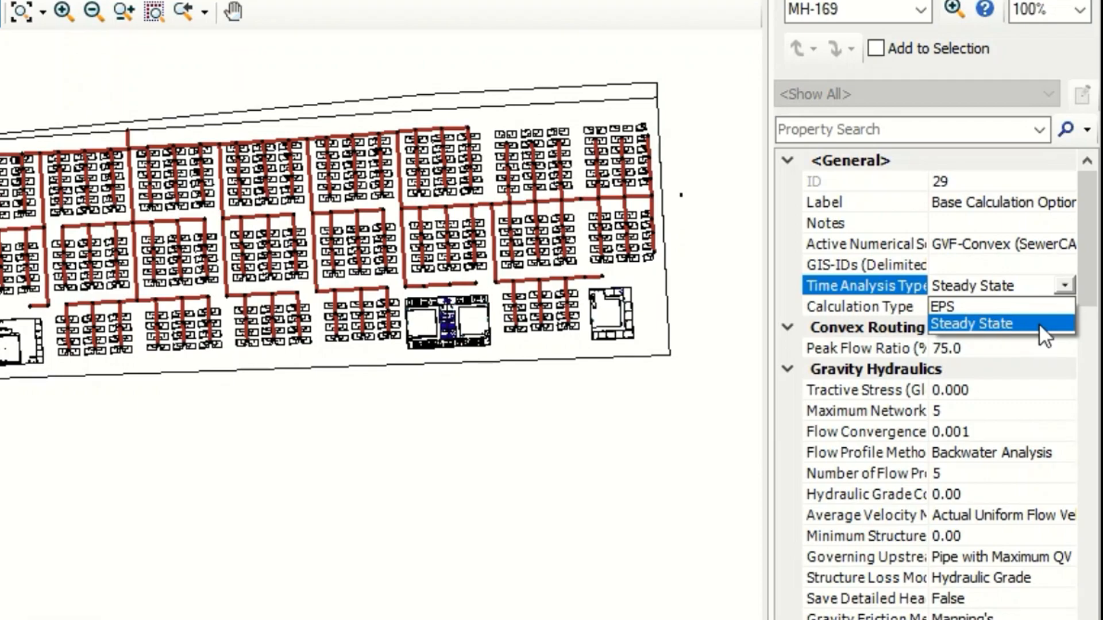
left_click(972, 323)
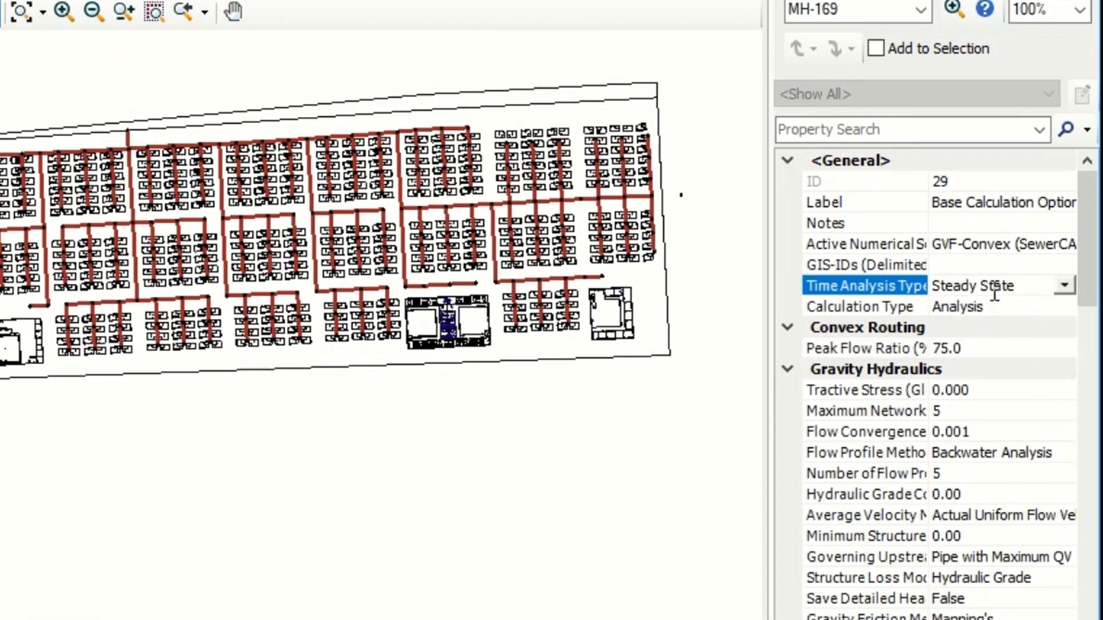
scroll("down", 3)
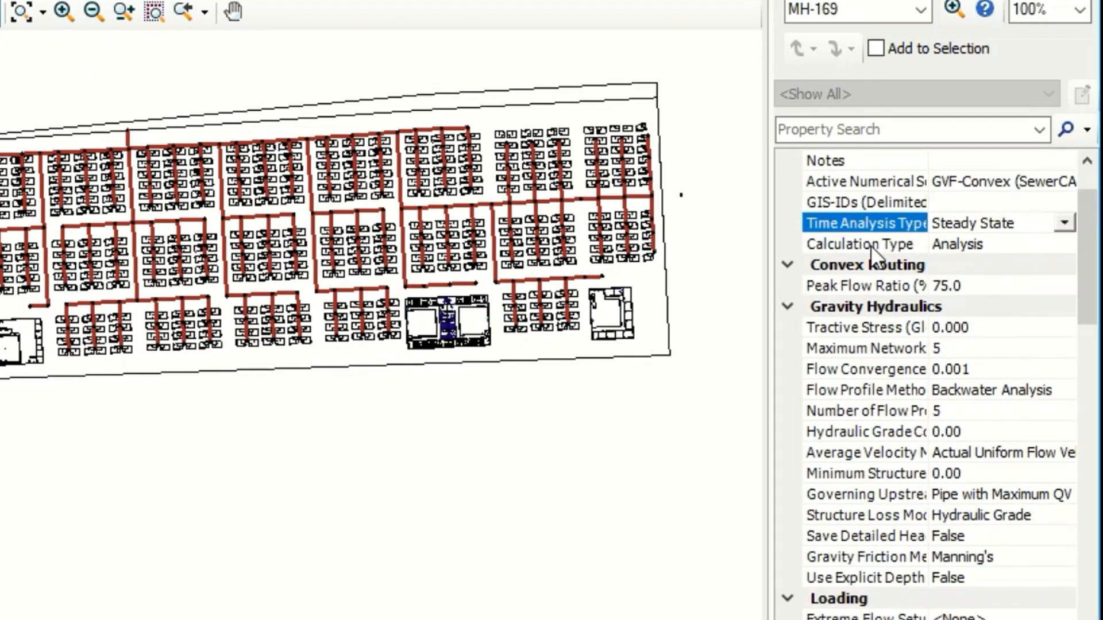
left_click(862, 244)
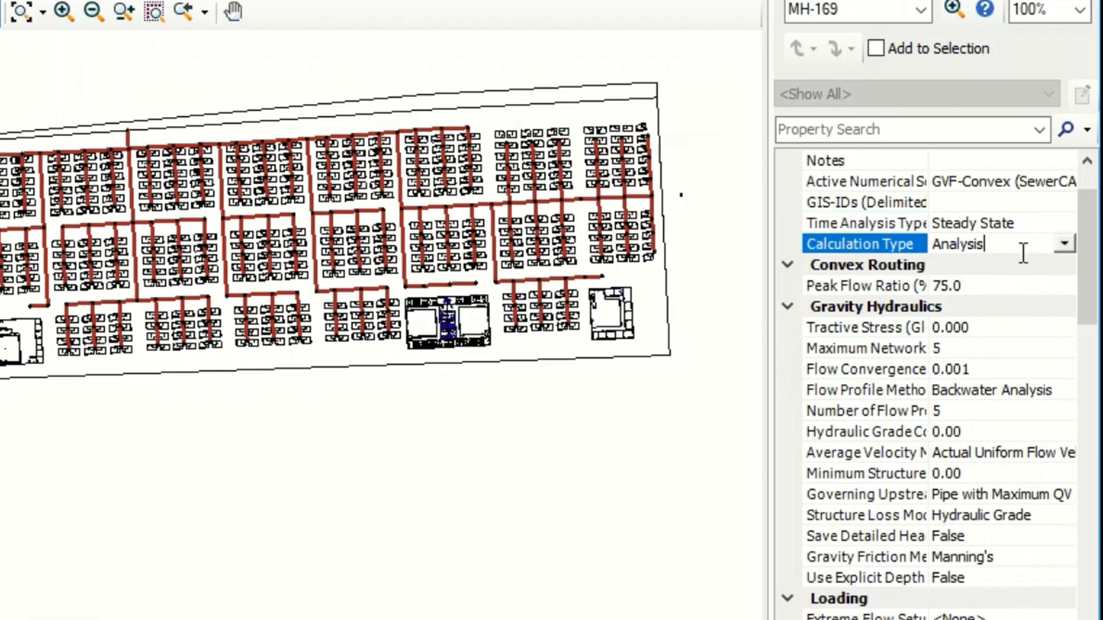
left_click(1062, 243)
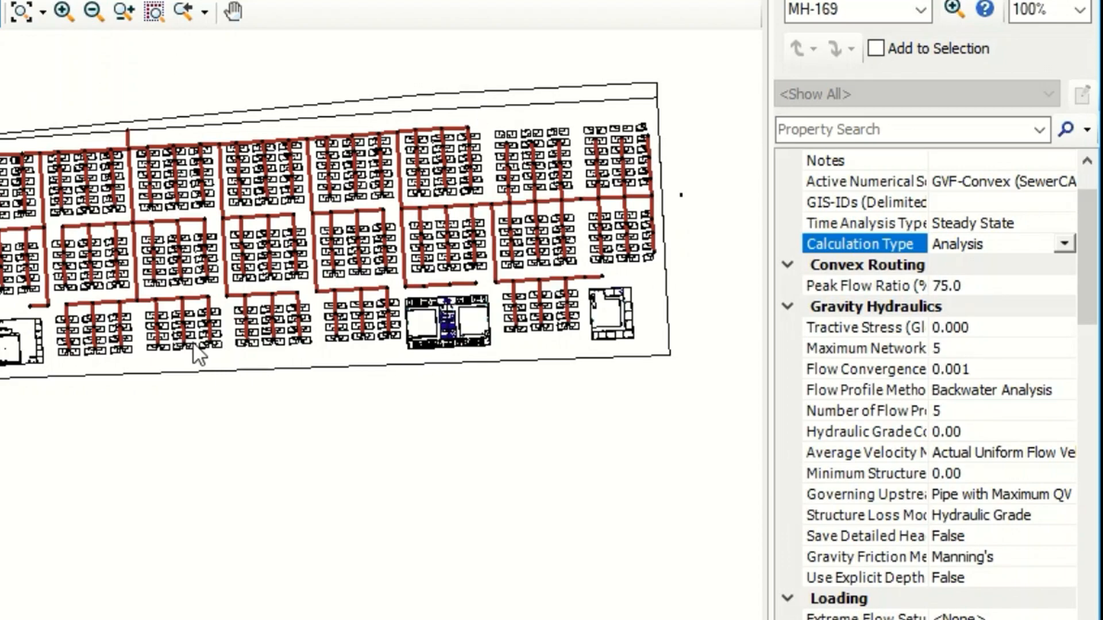
mouse_move(345, 358)
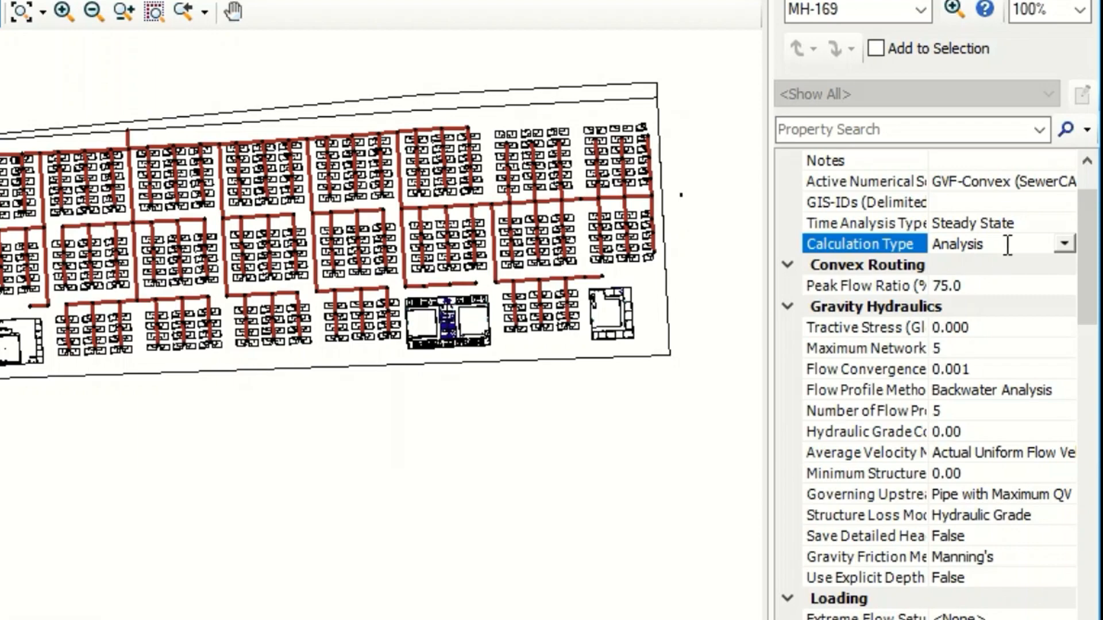
Set Calculation Type to Design and keep Flow Profile Method at Backwater Analysis.
left_click(1064, 244)
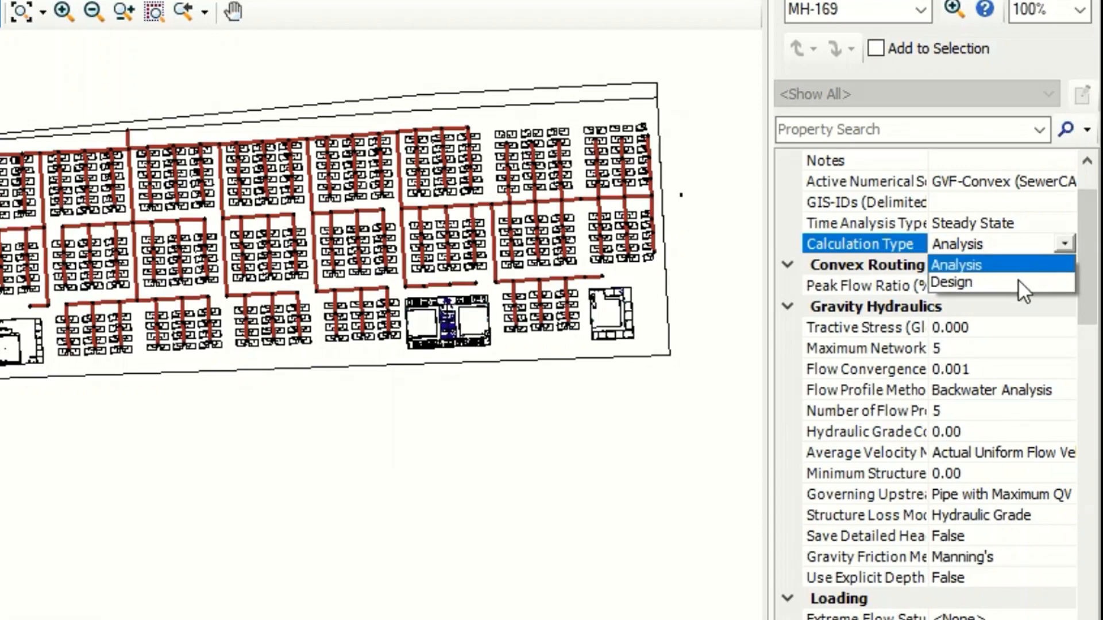
left_click(951, 283)
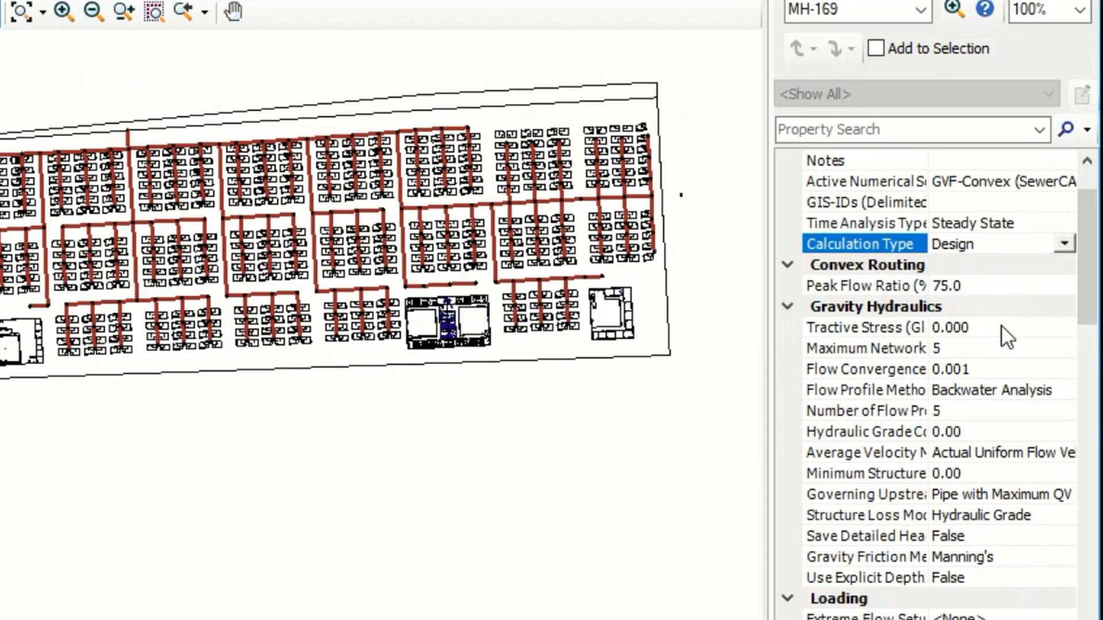
scroll("down", 3)
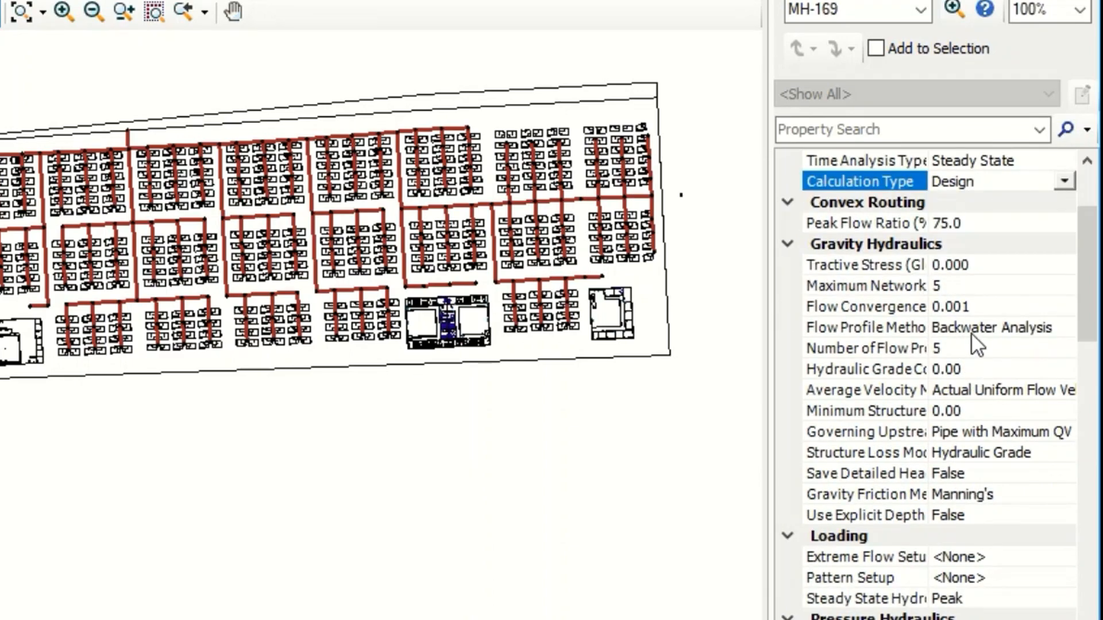
mouse_move(1060, 338)
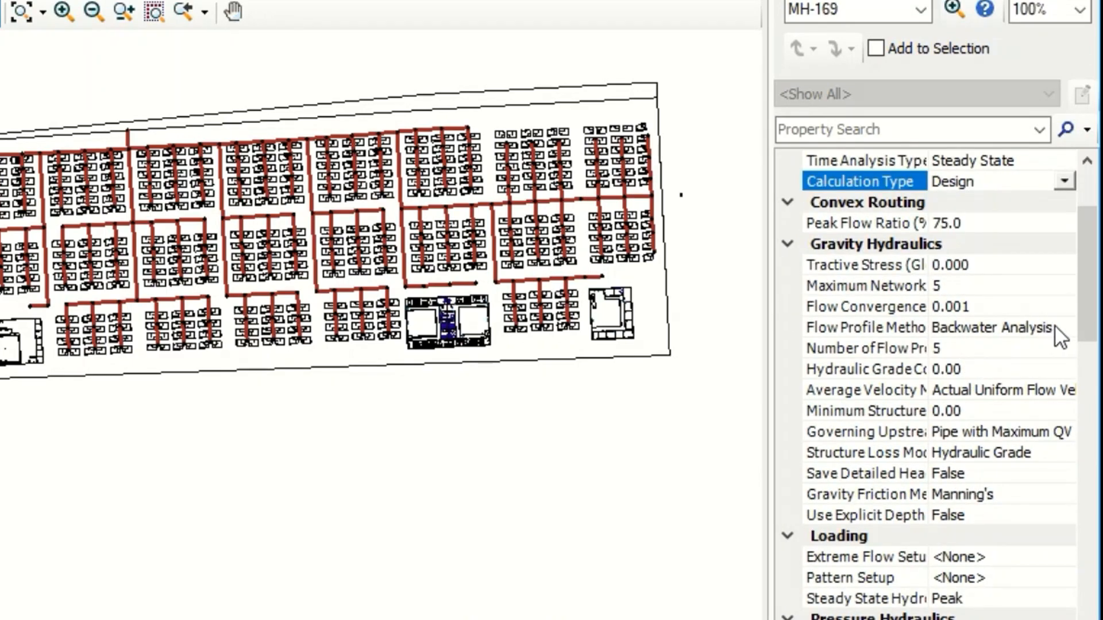
left_click(1063, 327)
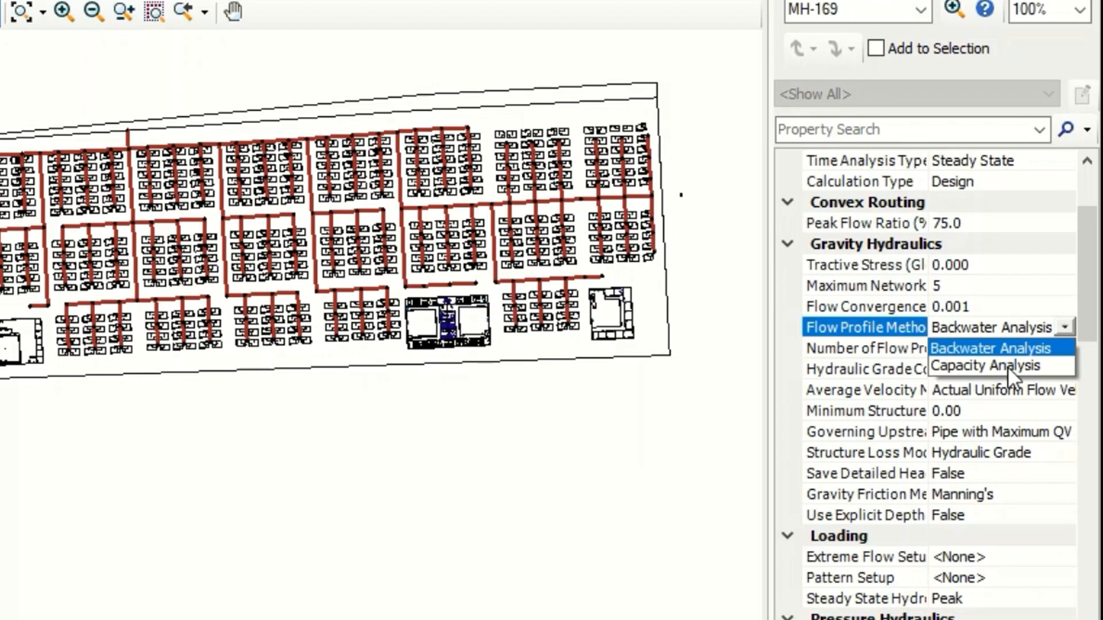
left_click(990, 347)
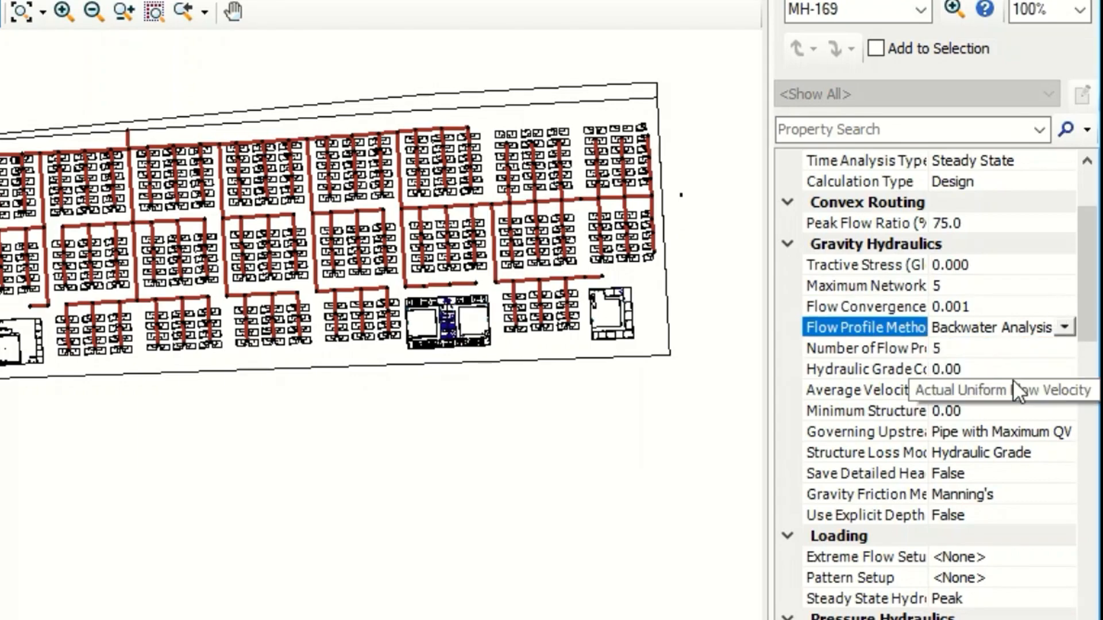
scroll("down", 3)
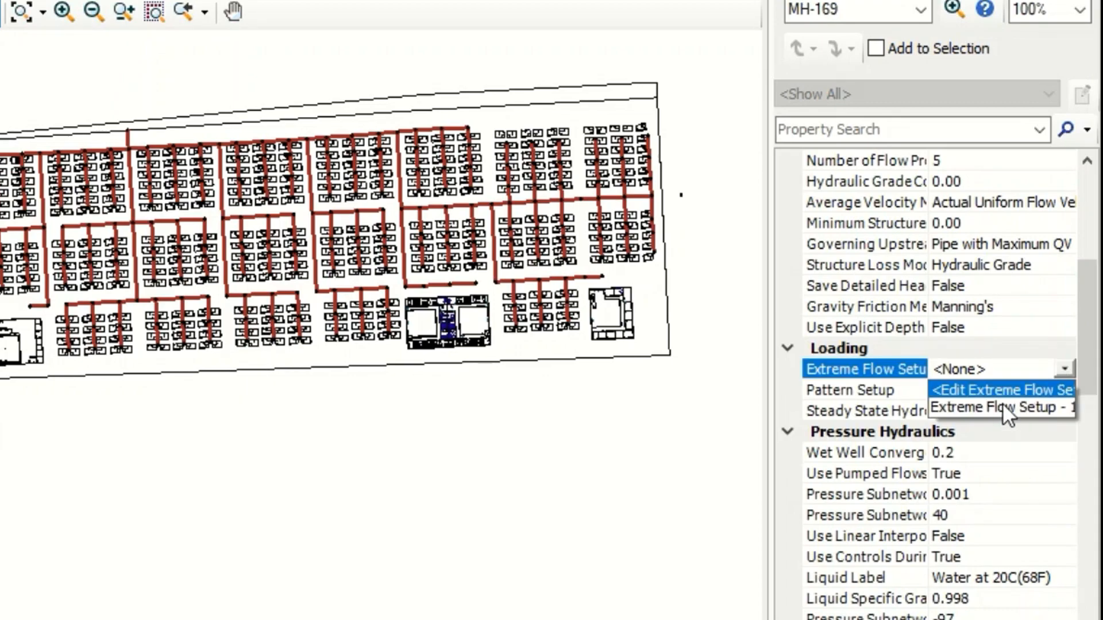
Choose Extreme Flow Setup - 1 as the loading extreme flow setup.
left_click(998, 406)
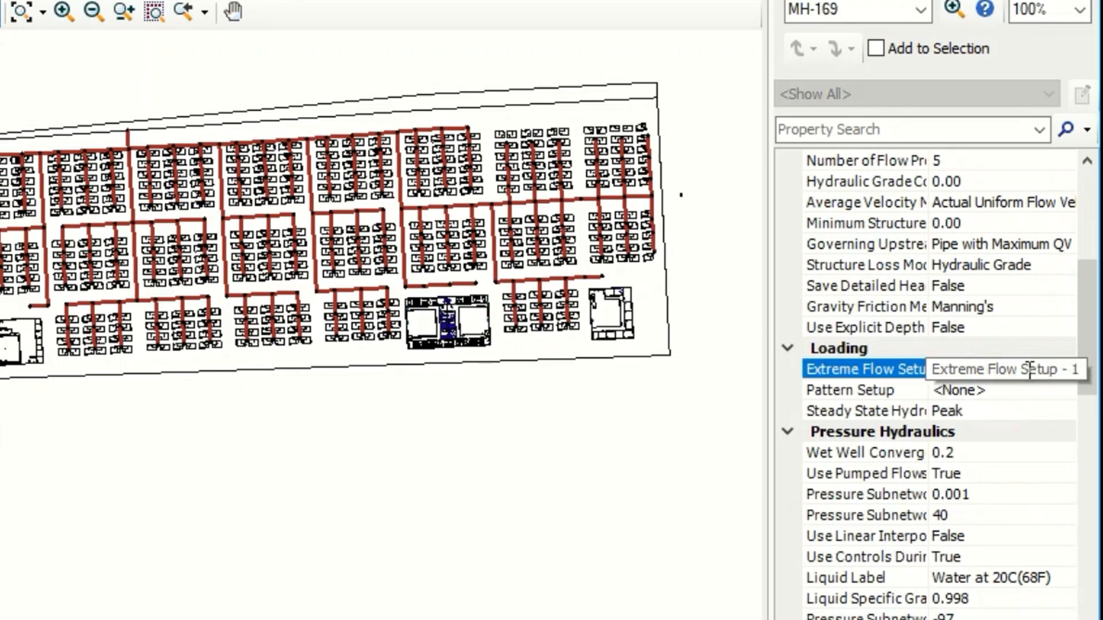
left_click(1002, 369)
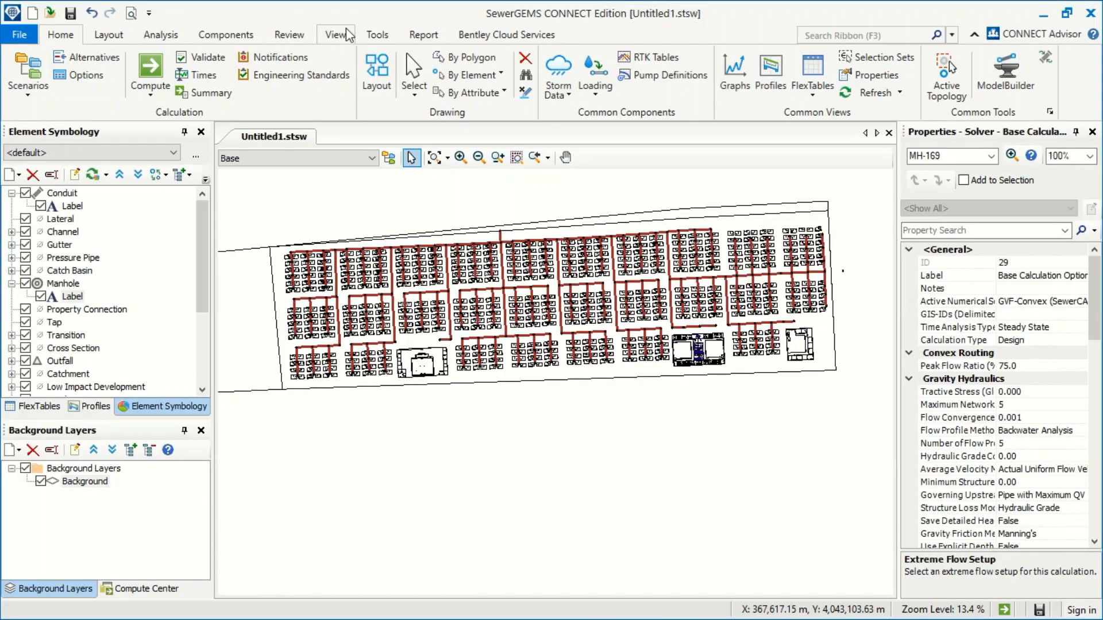
Show the Conduit Table FlexTable listing all 327 conduits from the Analysis tab.
left_click(160, 34)
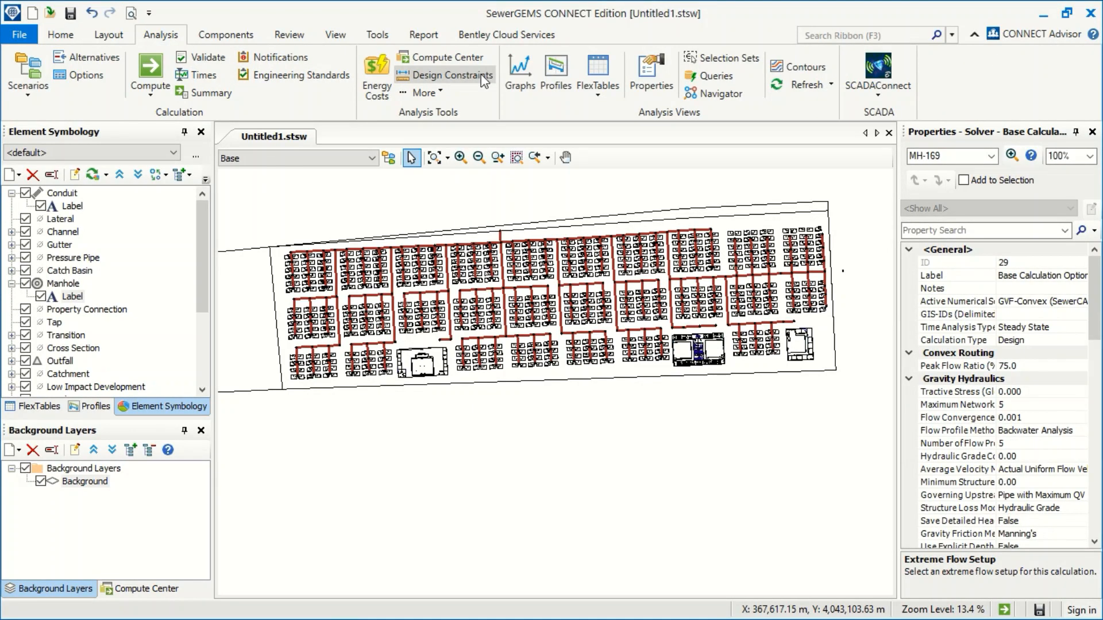
left_click(597, 72)
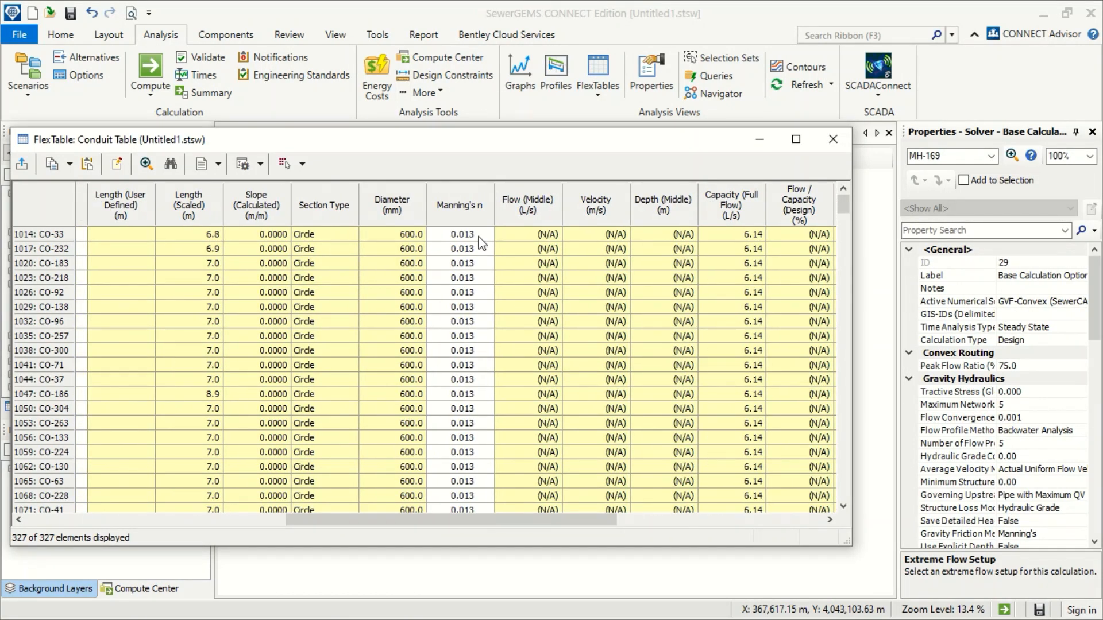
Global-edit Manning's n to 0.008 for all conduits and close the table.
right_click(459, 205)
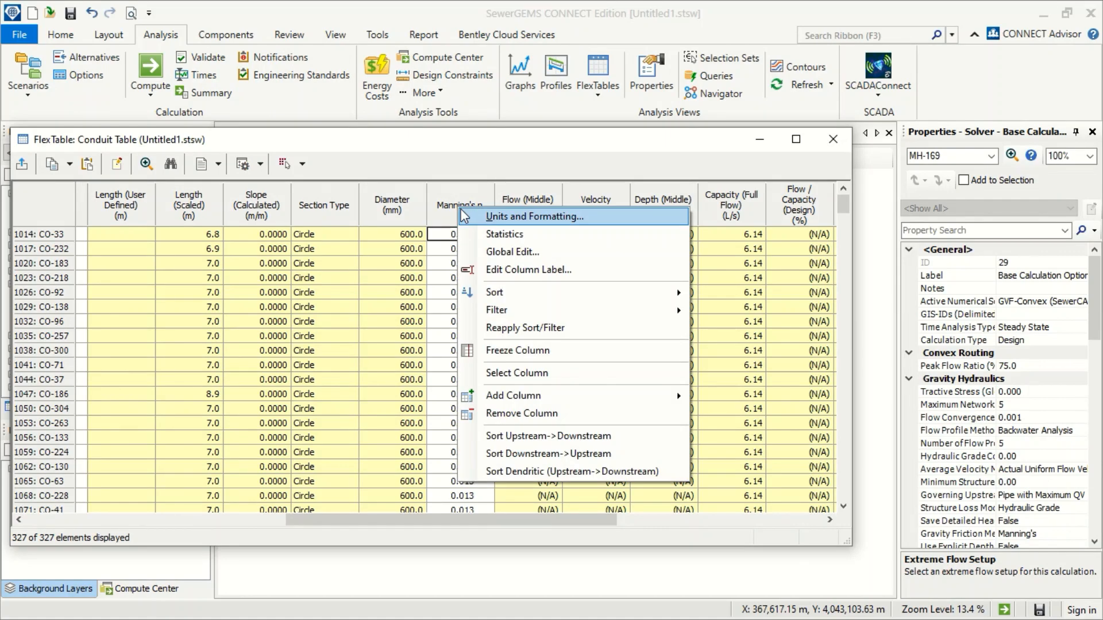
mouse_move(521, 235)
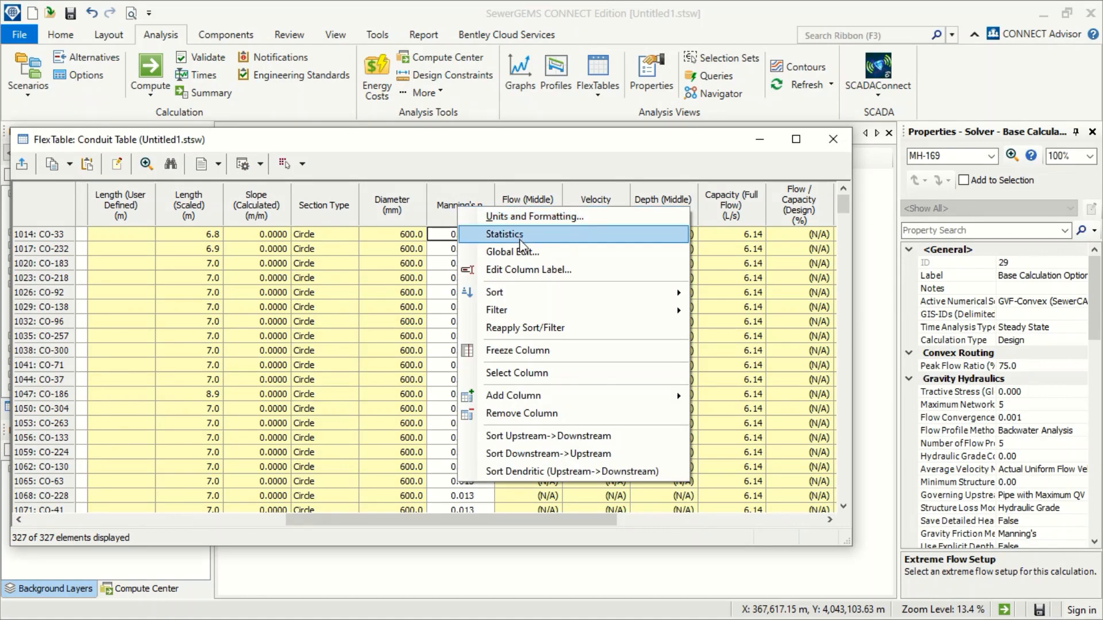
left_click(512, 251)
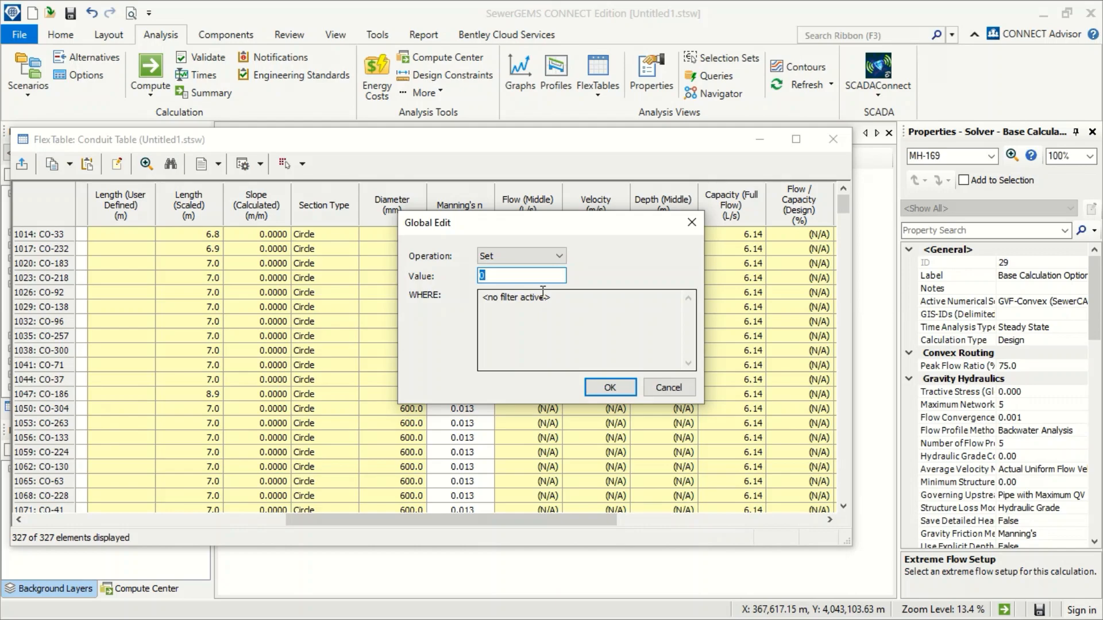
type("0.008")
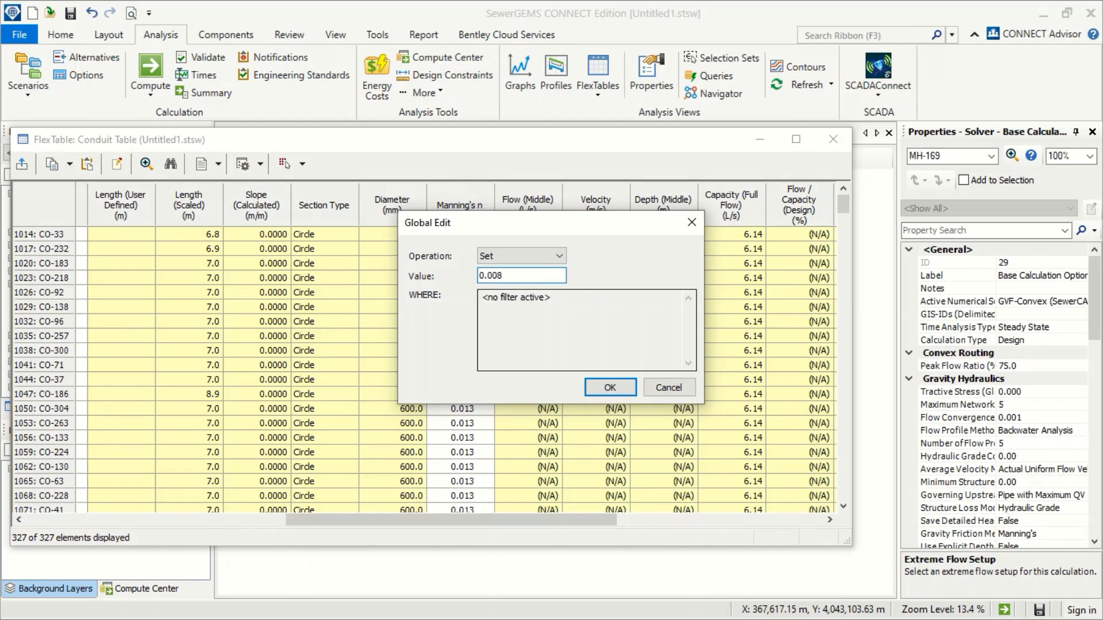
left_click(609, 387)
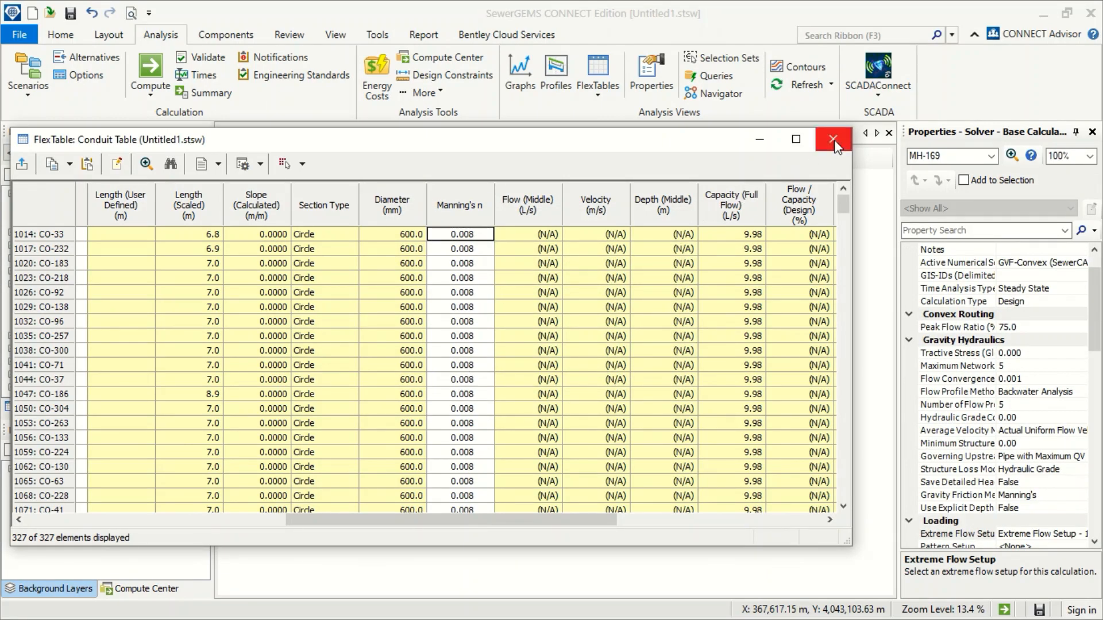
left_click(834, 139)
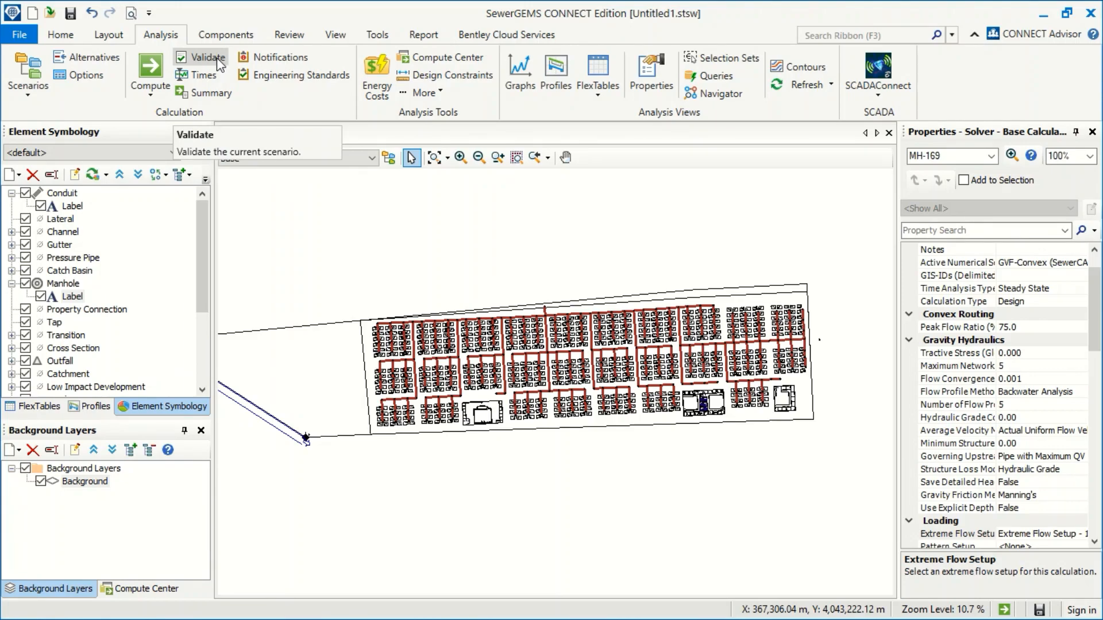
Validate the current scenario and dismiss the errors-or-warnings result message.
left_click(207, 57)
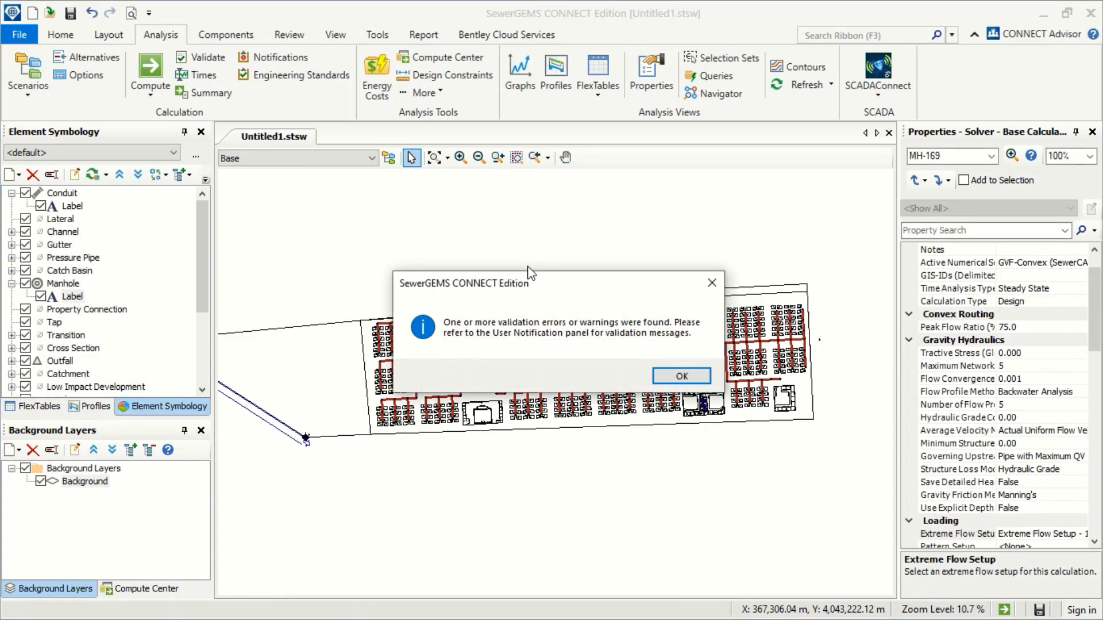
left_click(679, 375)
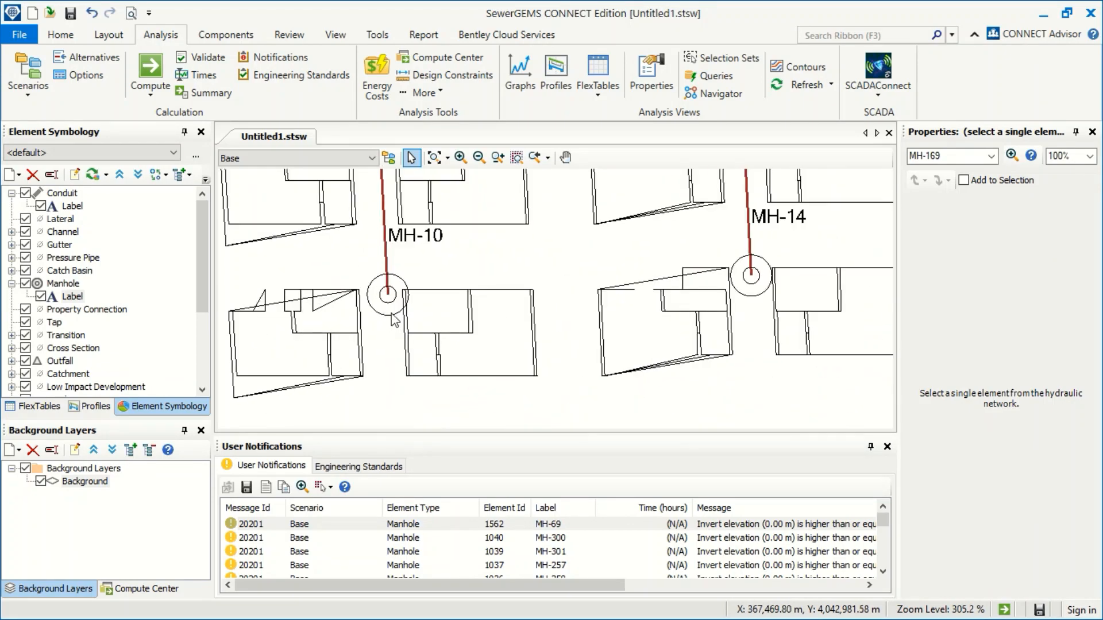
Select manhole MH-10 and check its Elevation (Ground) property, which reads 0.00 m.
left_click(387, 294)
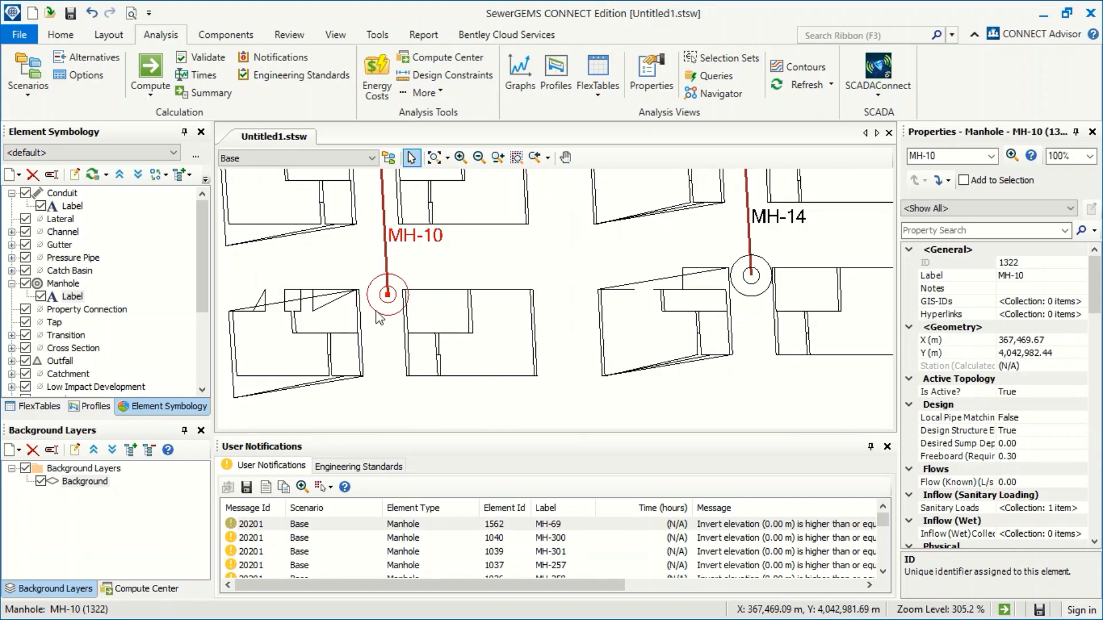
mouse_move(1067, 338)
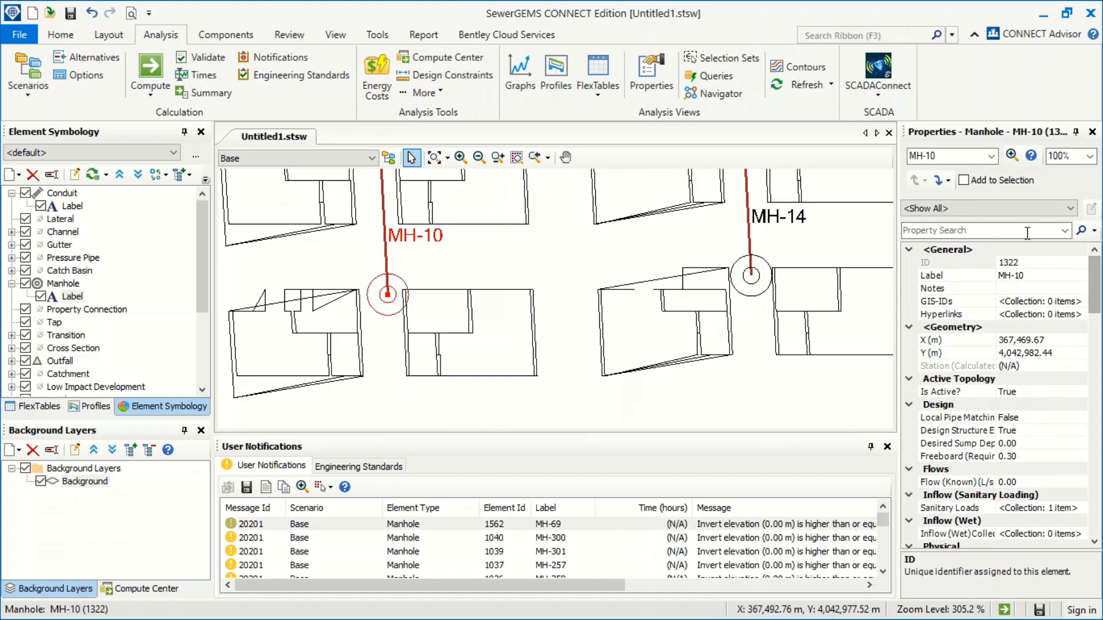
scroll("down", 3)
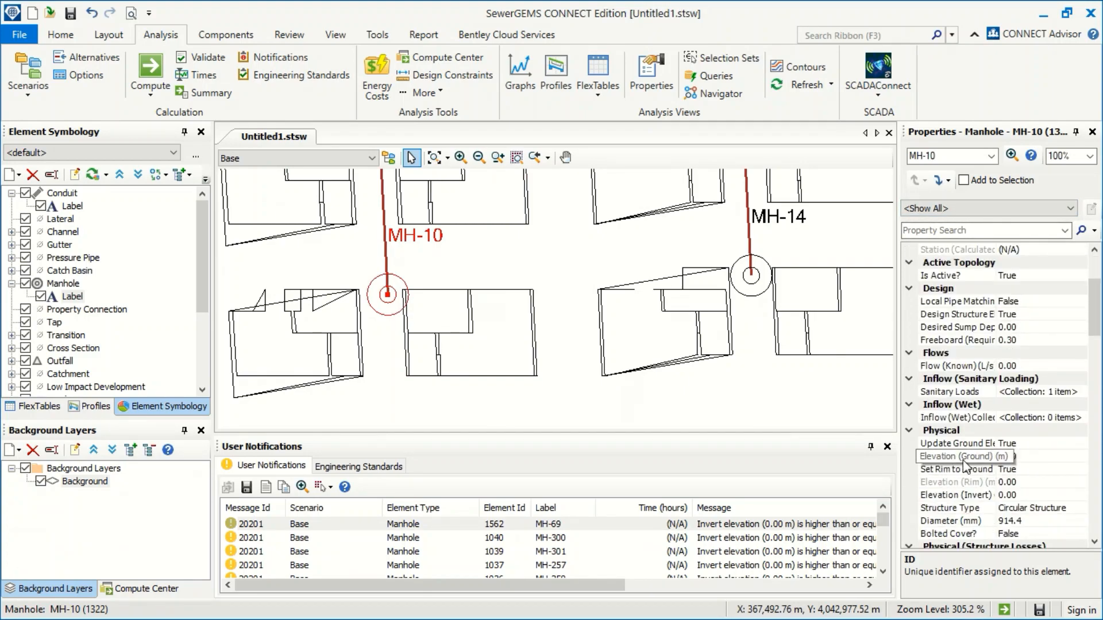
left_click(956, 456)
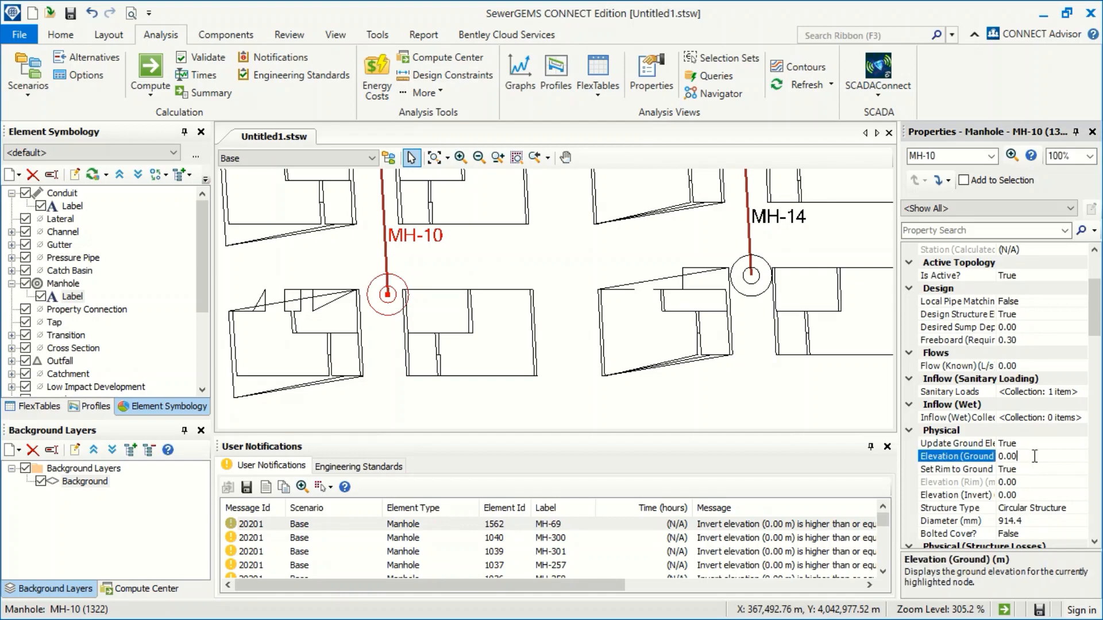
left_click(478, 157)
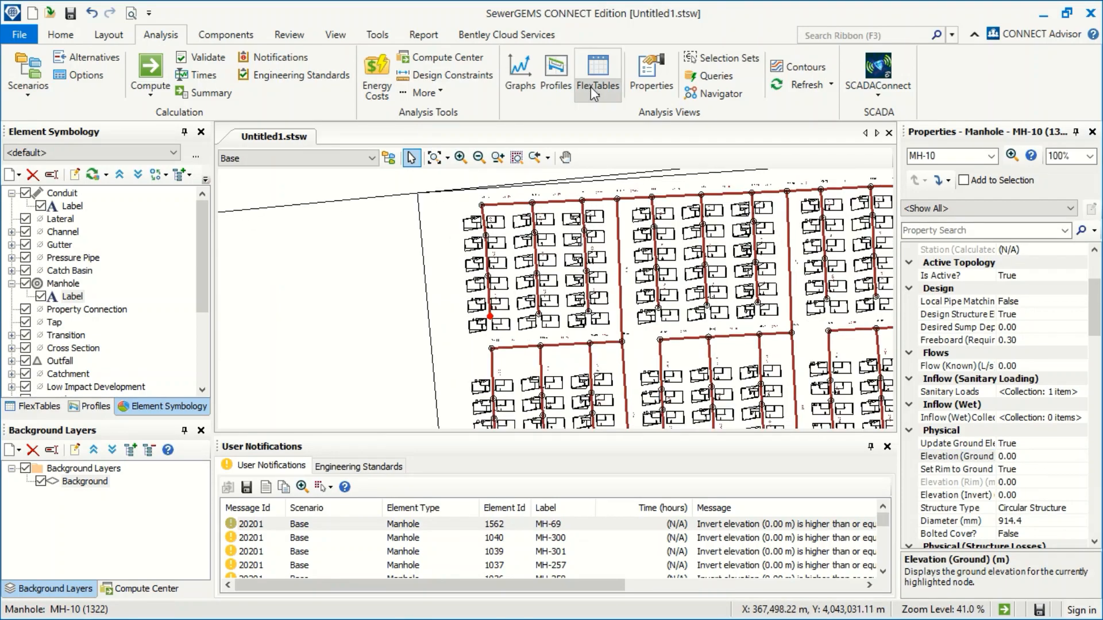
left_click(596, 74)
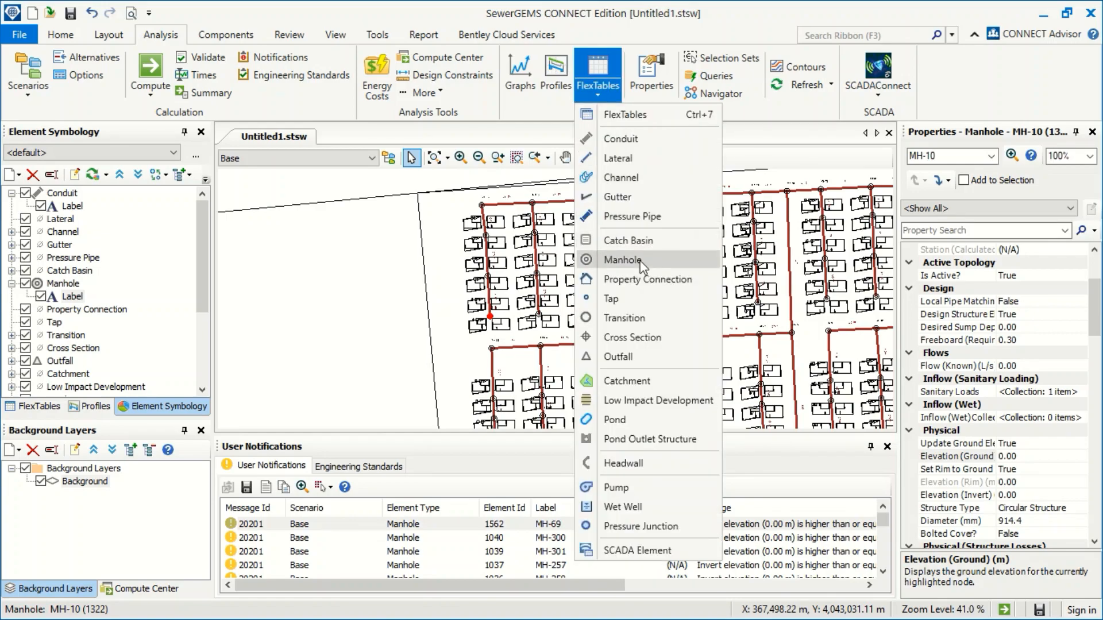
left_click(621, 259)
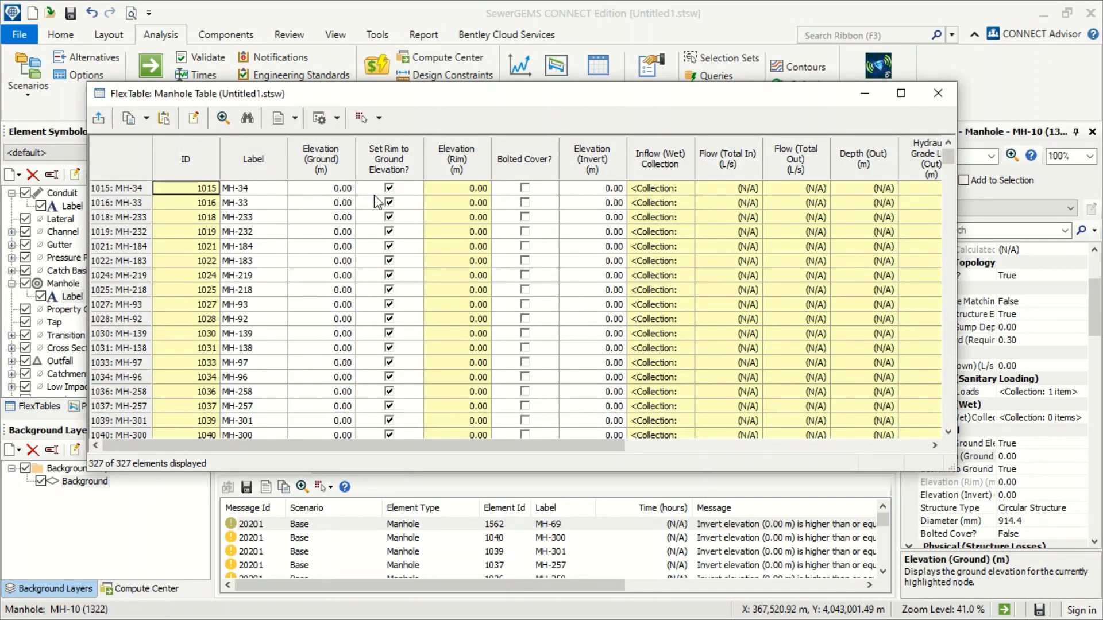
left_click(320, 188)
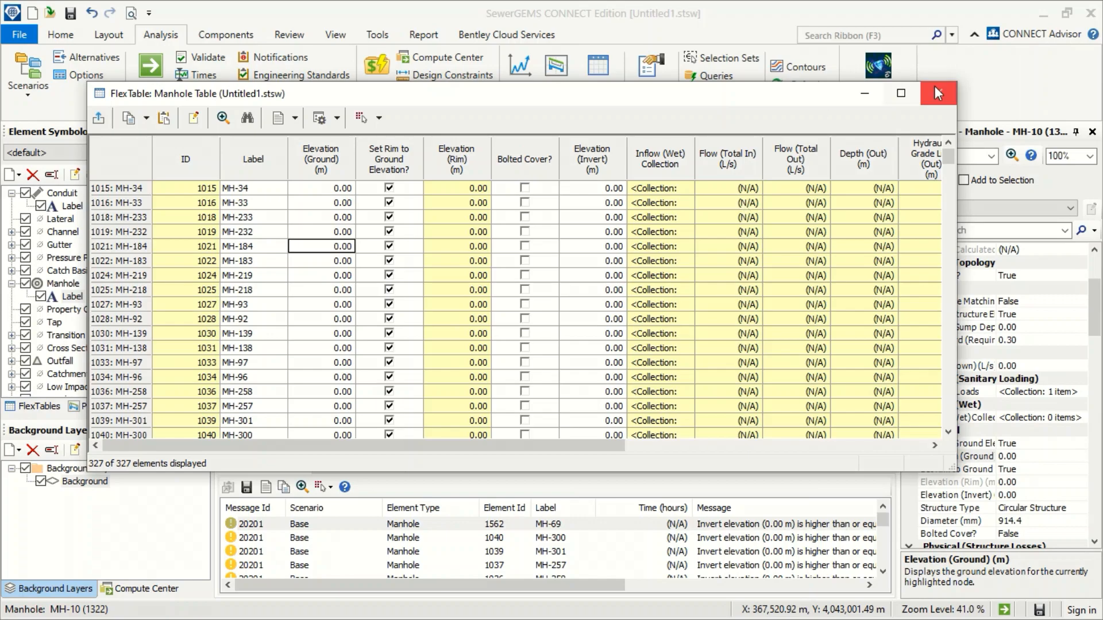
left_click(937, 93)
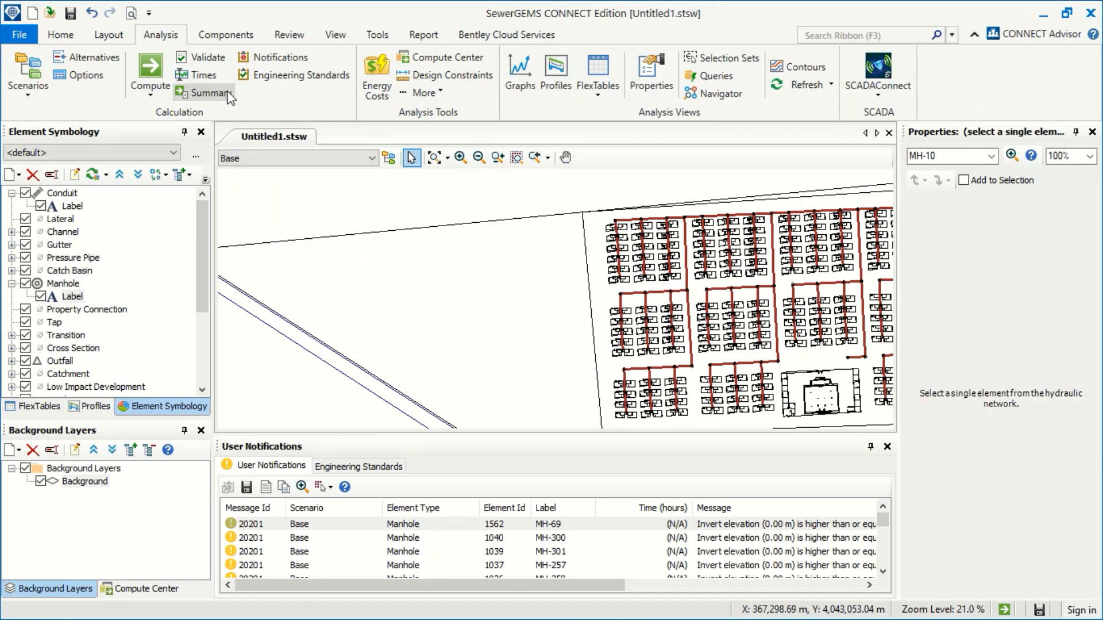
left_click(377, 35)
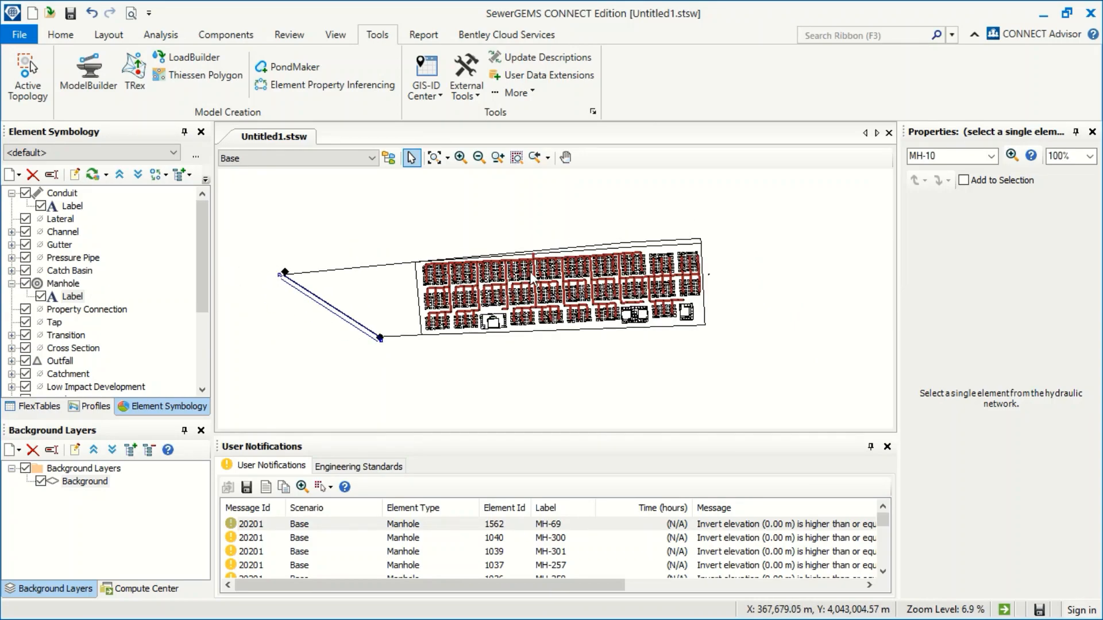
Launch TRex from Tools and choose LandXML as the elevation data source type.
left_click(133, 70)
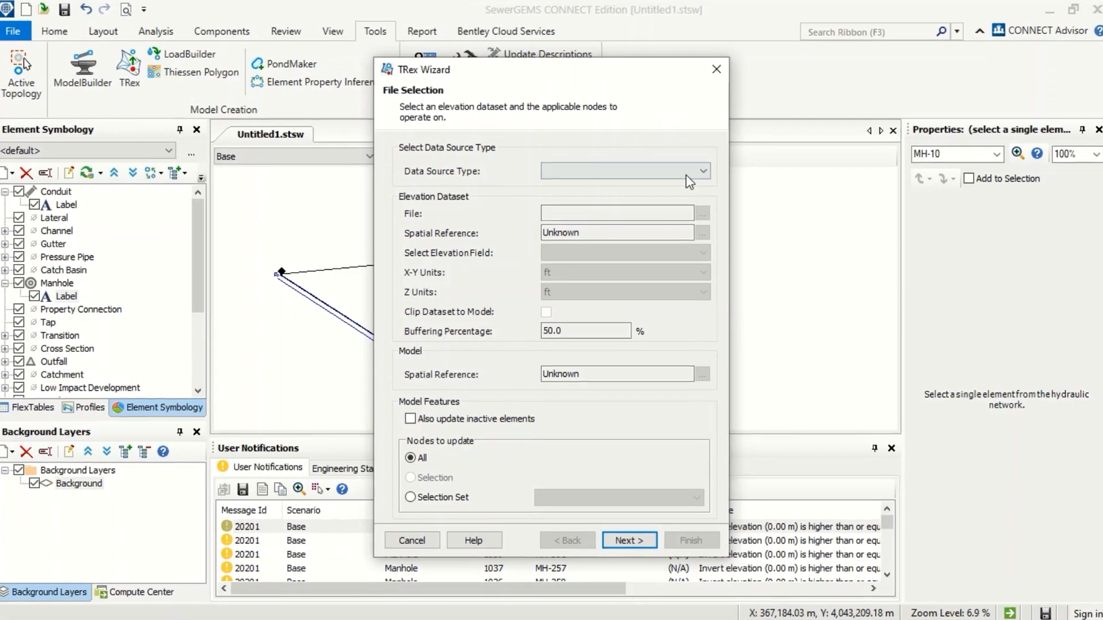
left_click(625, 171)
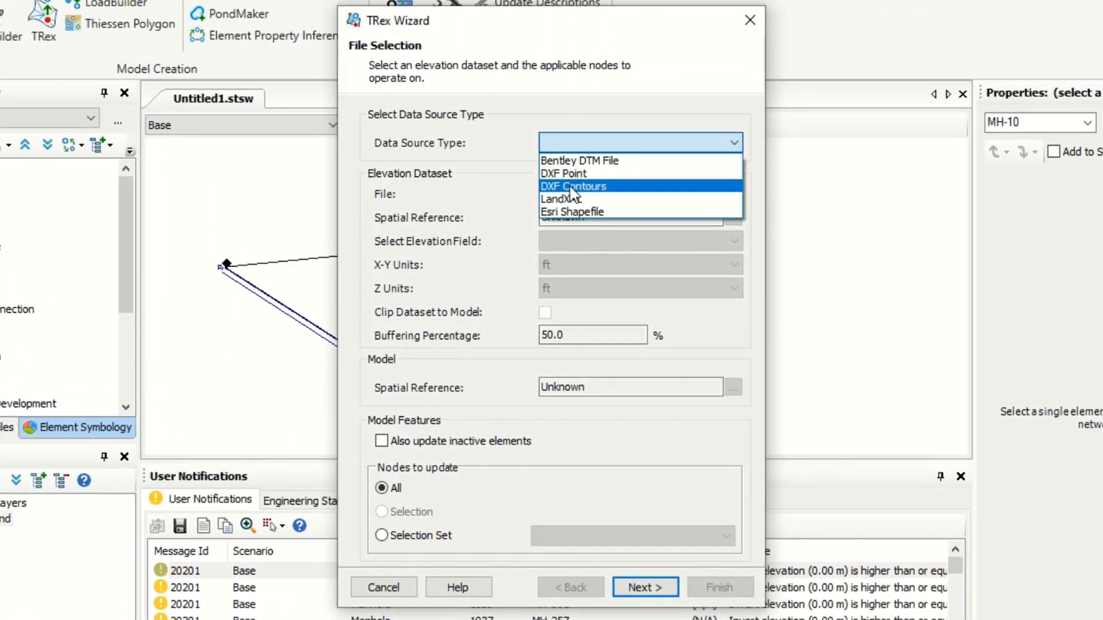
mouse_move(583, 199)
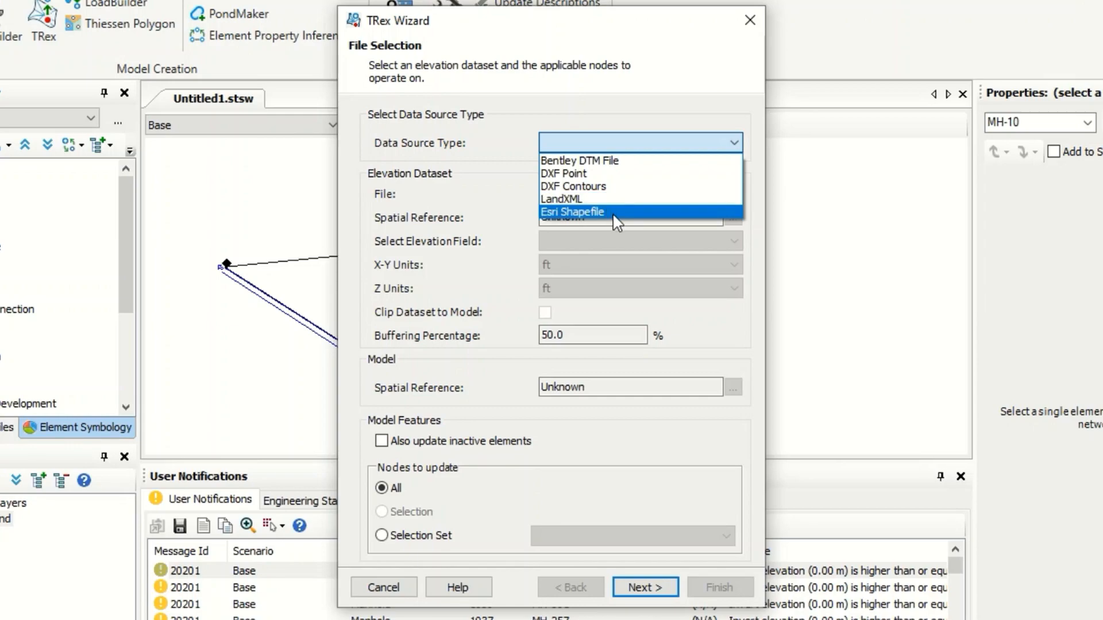
mouse_move(618, 220)
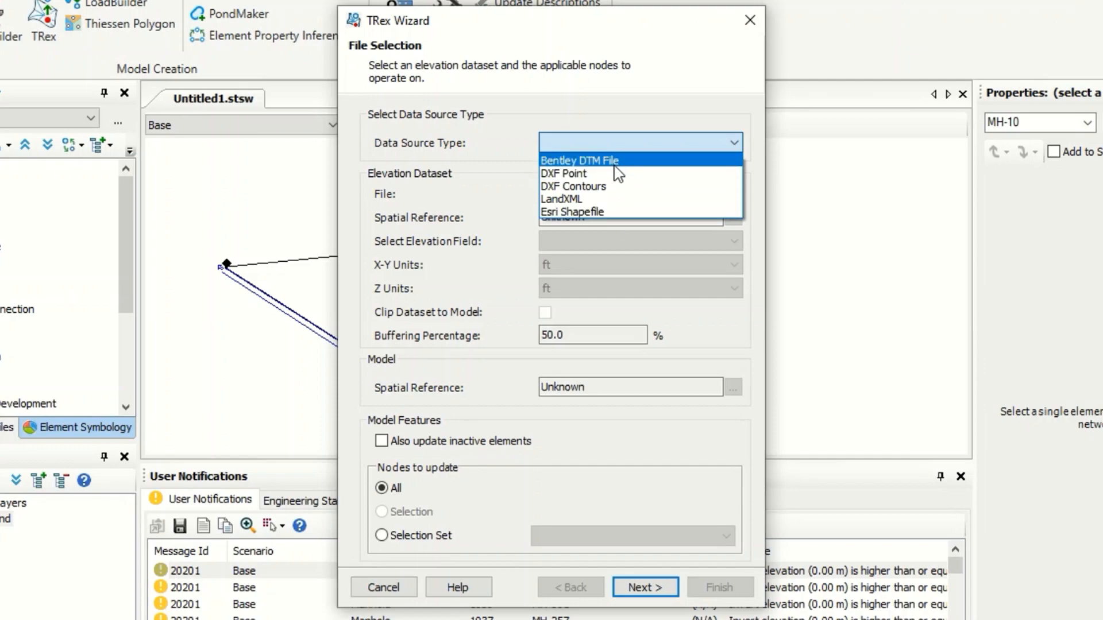
mouse_move(626, 166)
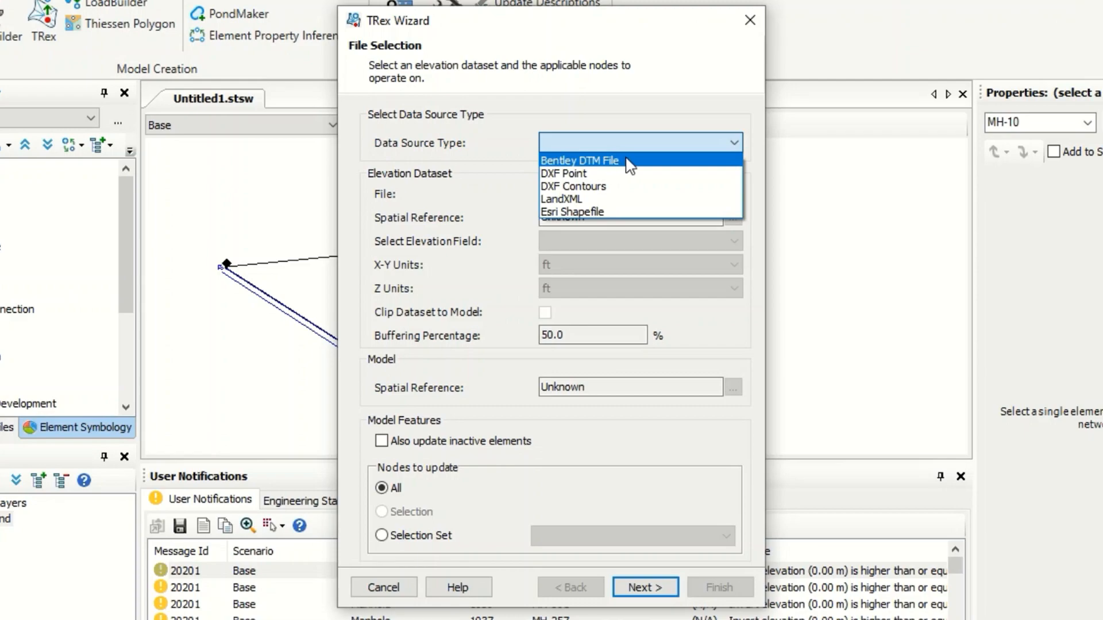
mouse_move(615, 174)
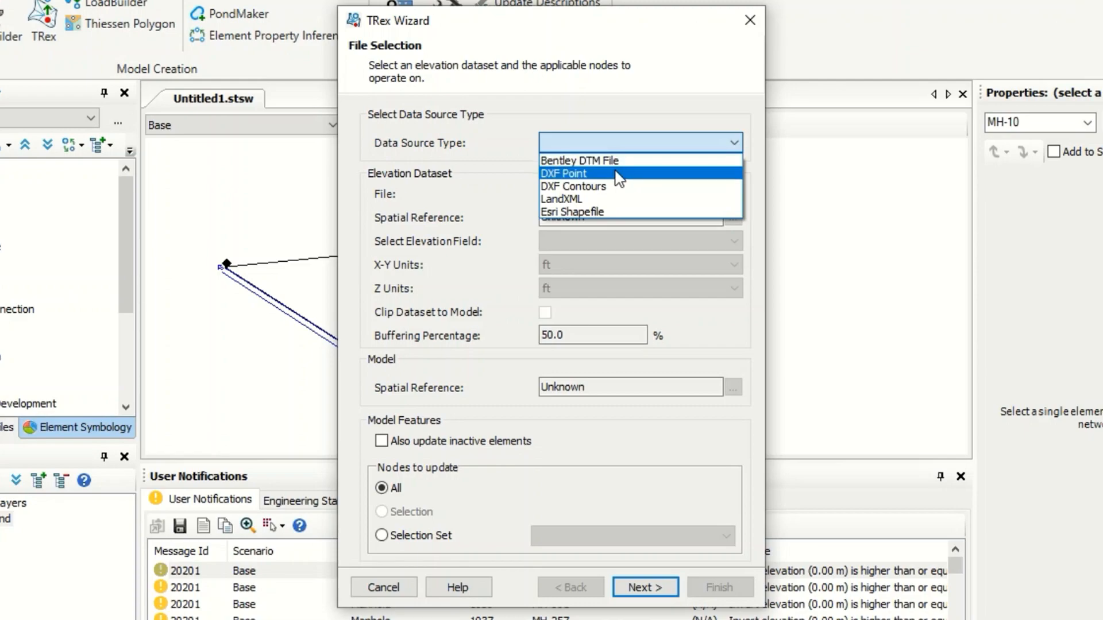
mouse_move(618, 200)
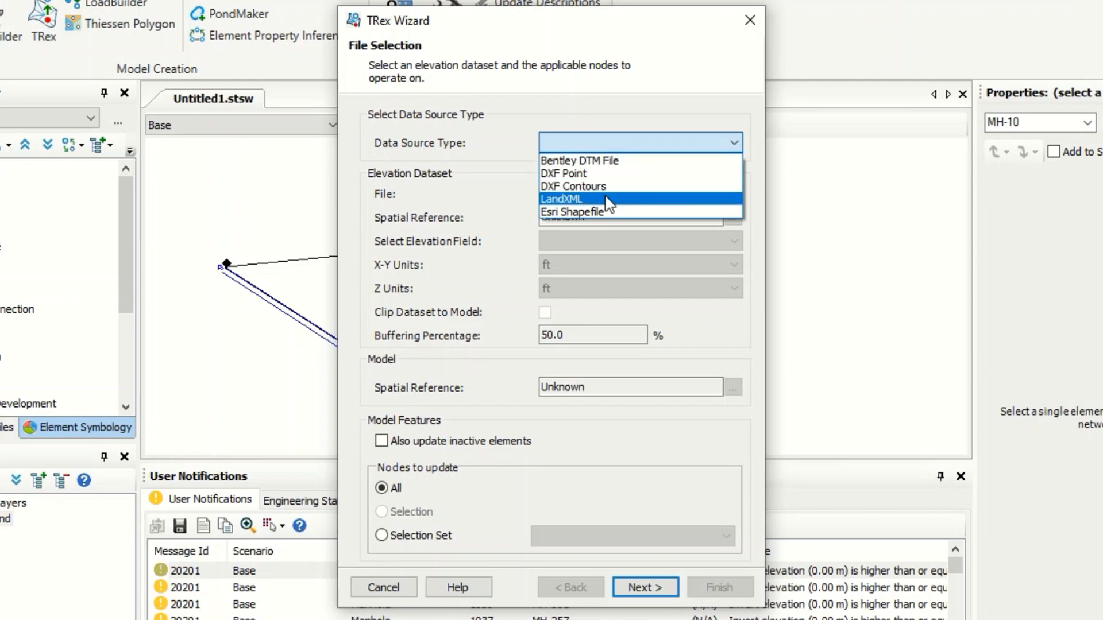
left_click(560, 198)
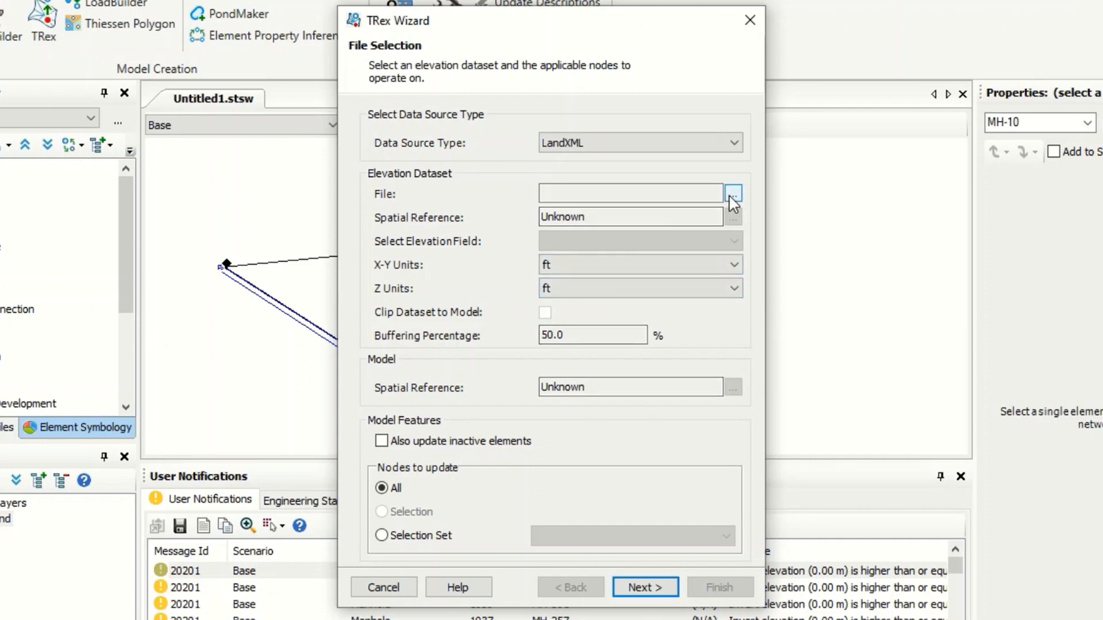
Browse to Desktop > 01_sewergems _test and pick Surface.xml as the elevation file.
left_click(732, 193)
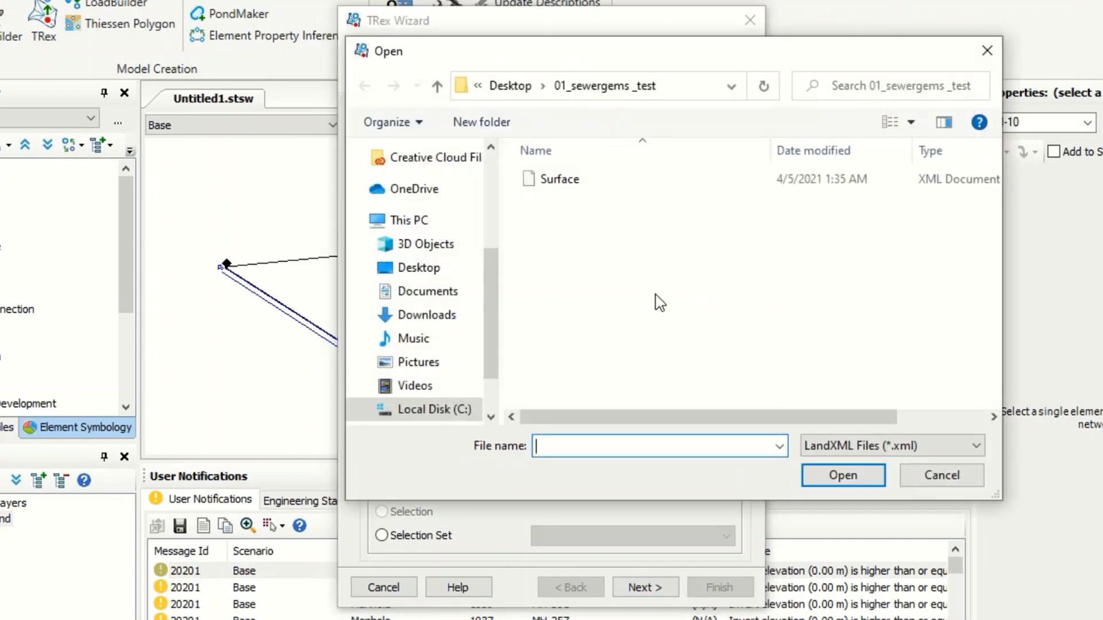
left_click(559, 179)
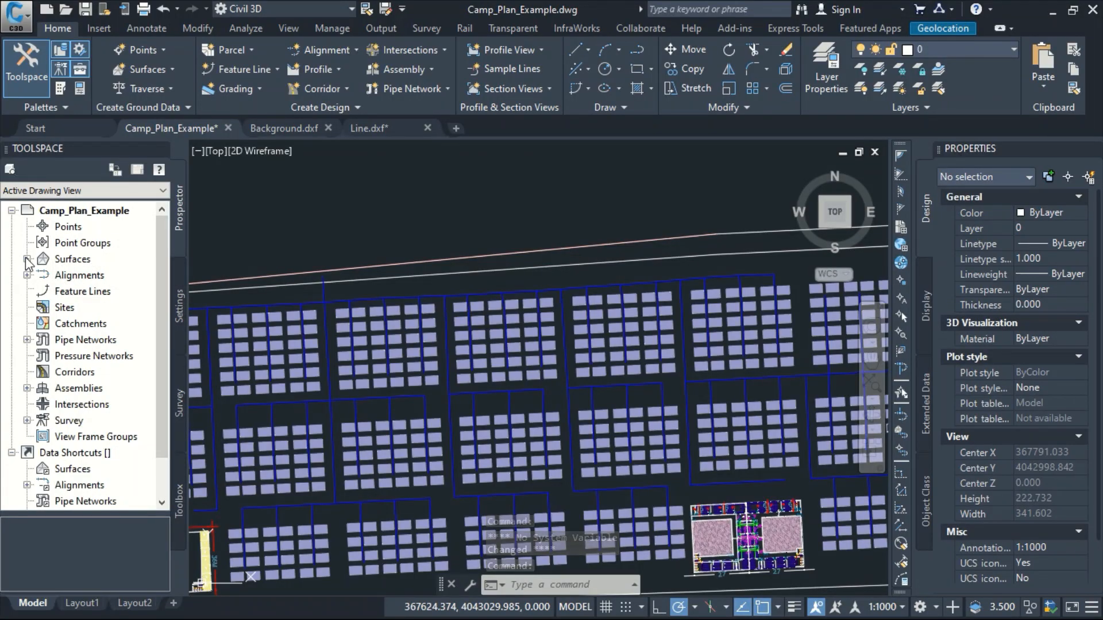
right_click(71, 258)
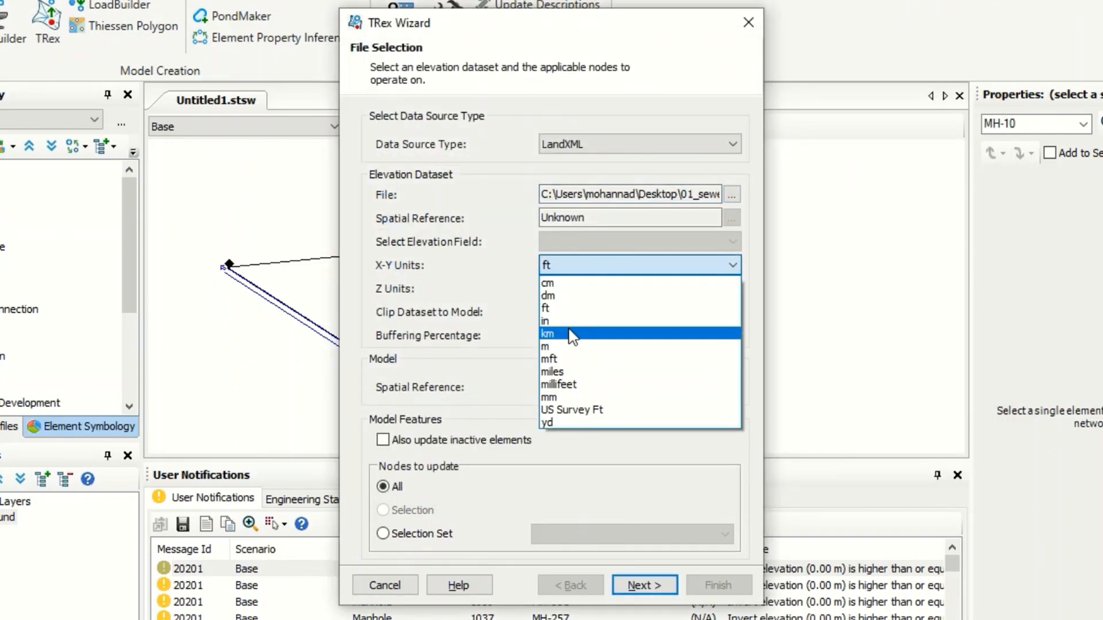
Set X-Y and Z units to m and generate manhole ground elevations from the surface.
left_click(545, 347)
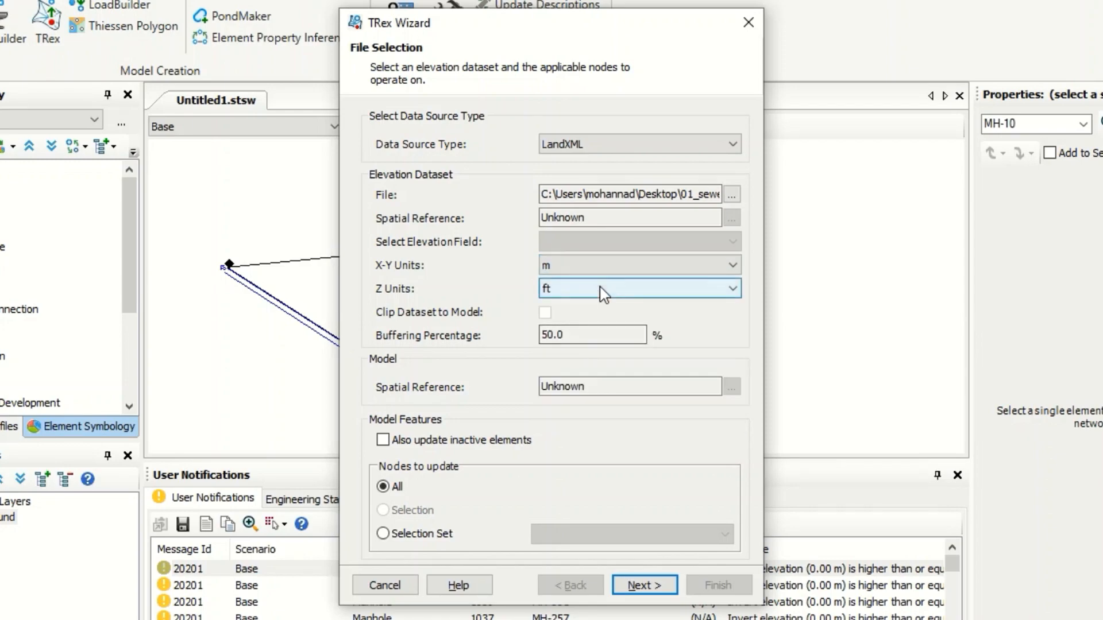
left_click(638, 288)
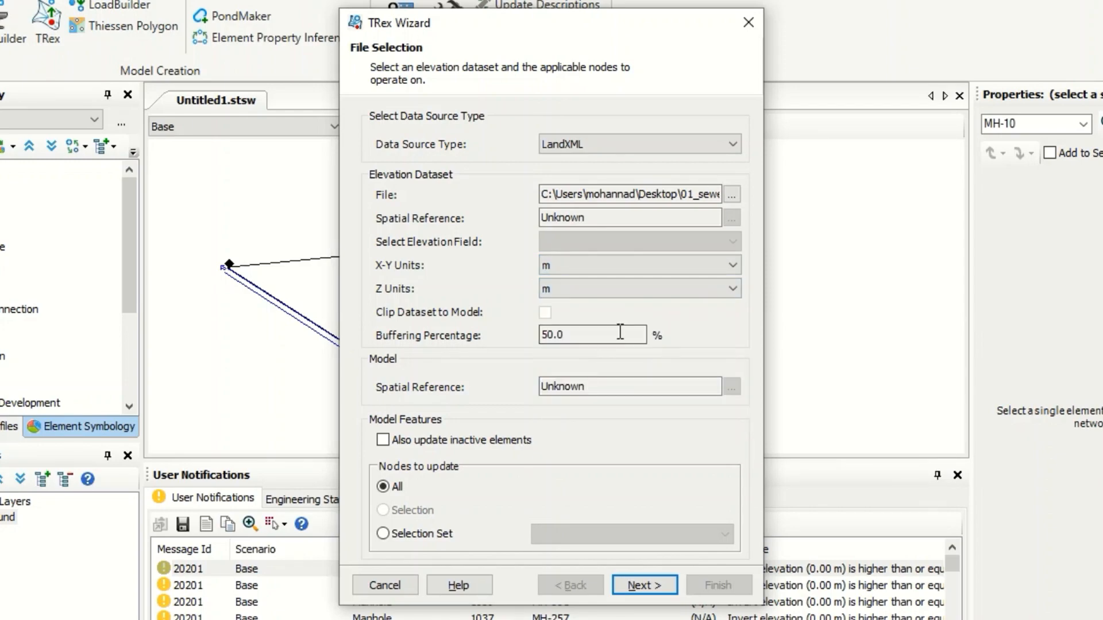
mouse_move(512, 295)
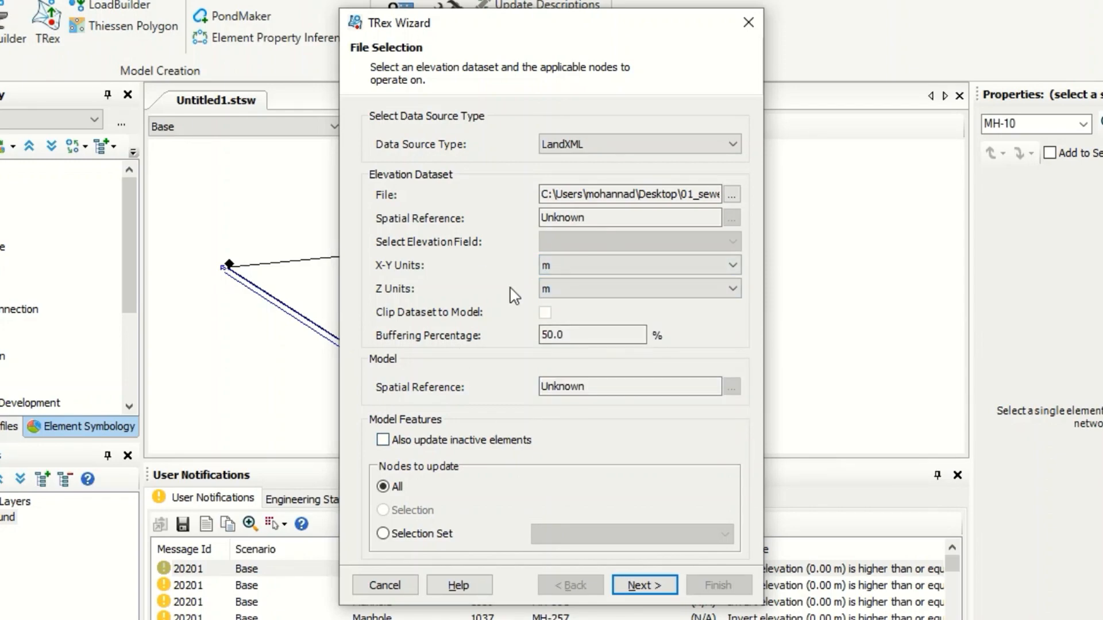
left_click(643, 585)
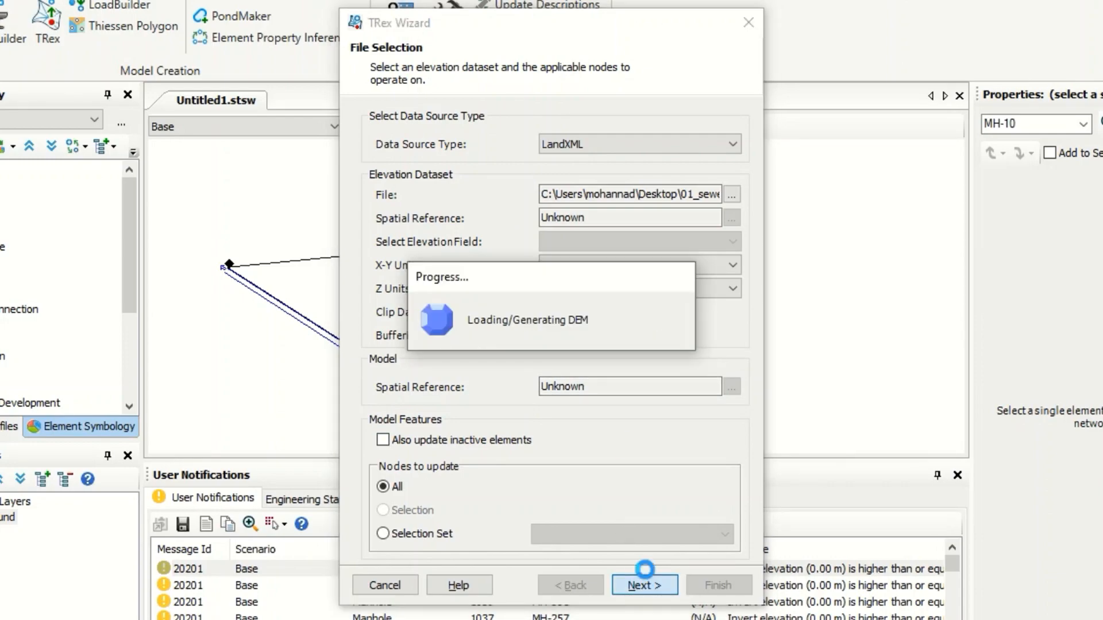
left_click(644, 584)
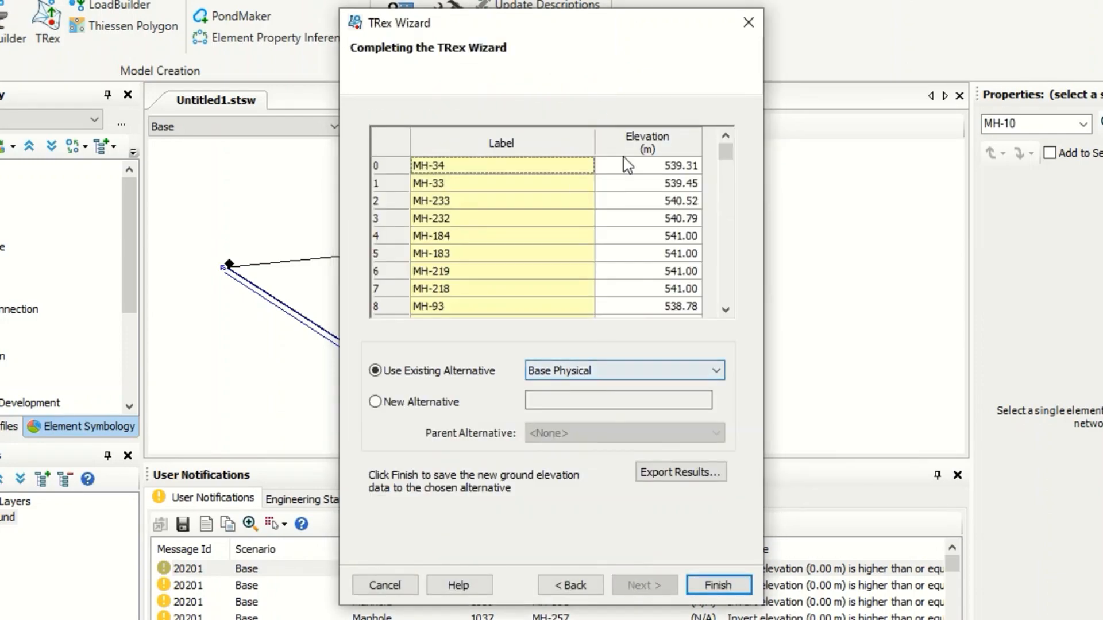
Review the elevation table and finish, saving ground elevations to Base Physical.
left_click_drag(726, 158, 726, 200)
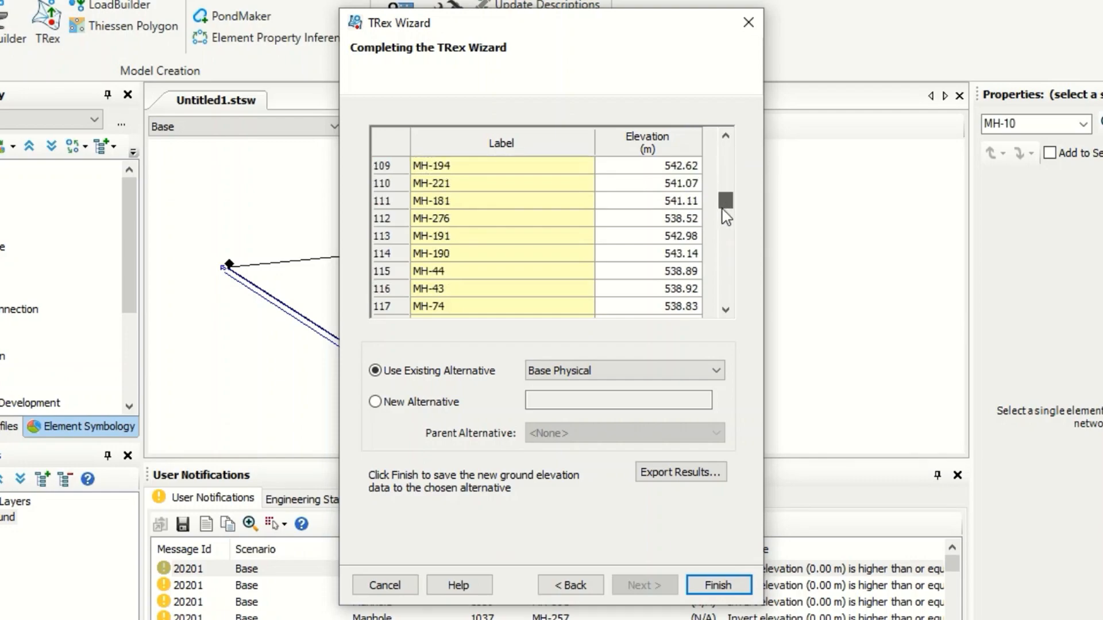
left_click_drag(725, 200, 724, 158)
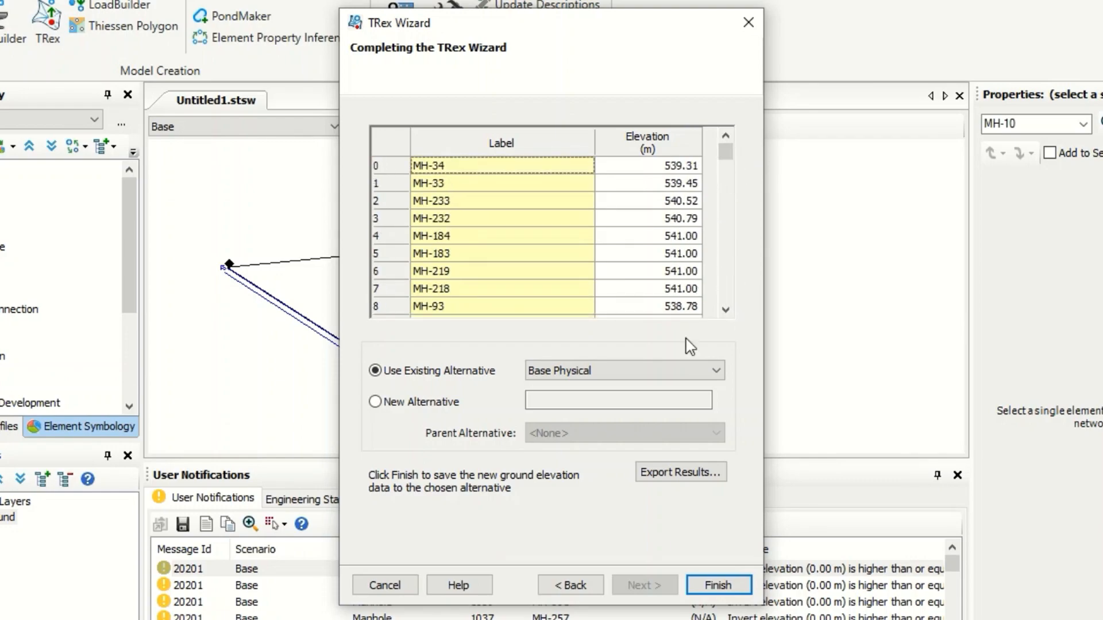
left_click(717, 585)
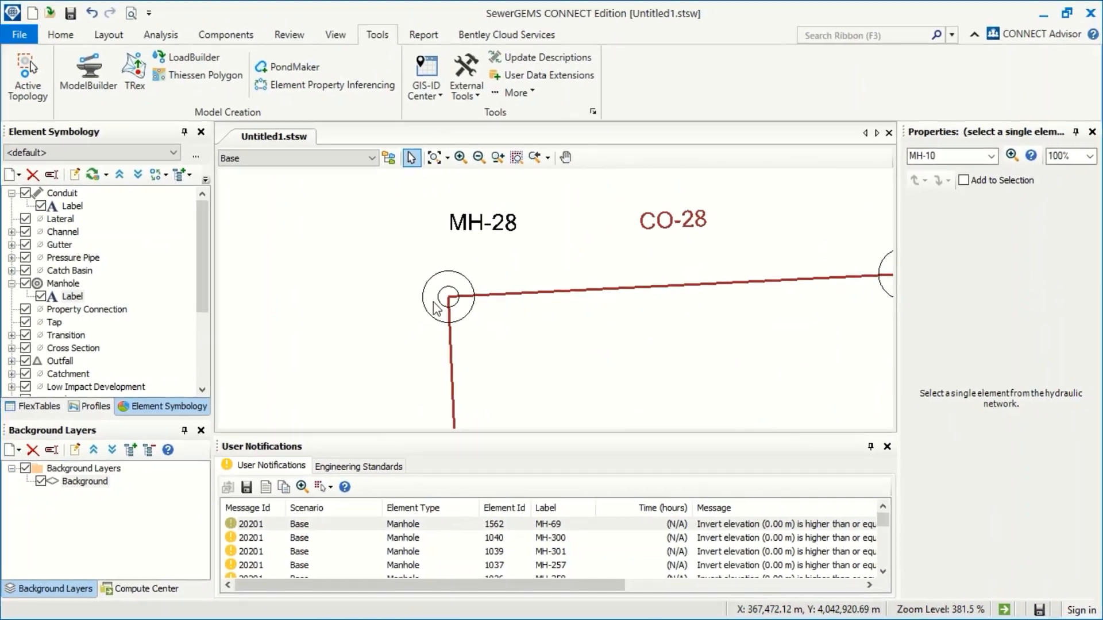
Select manhole MH-28 and scroll its properties to the 540.12 m ground elevation.
left_click(448, 296)
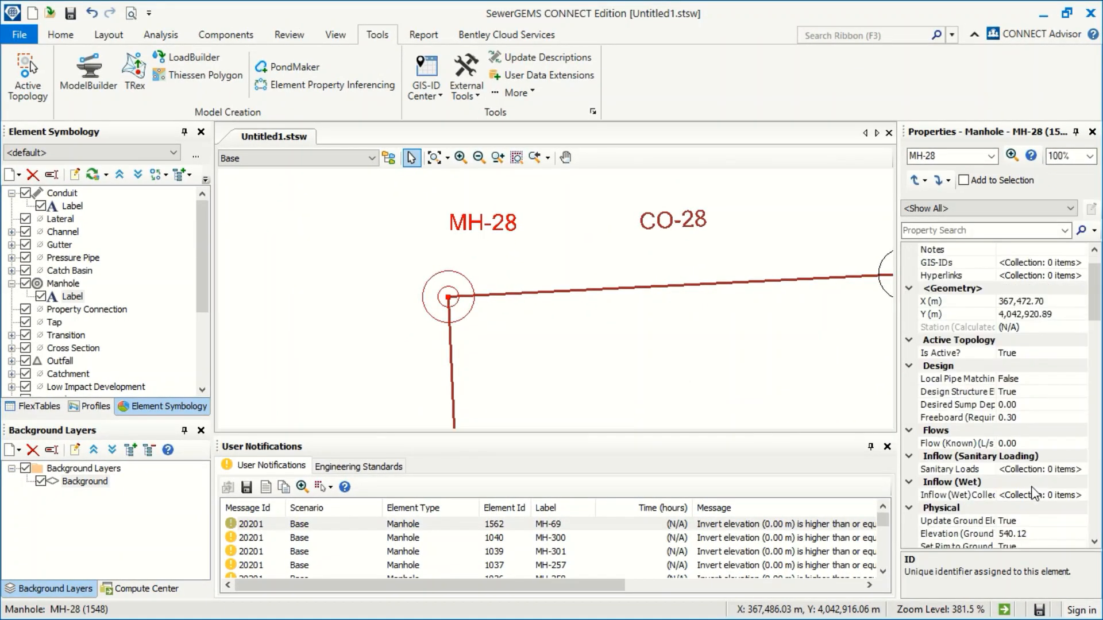
scroll("down", 3)
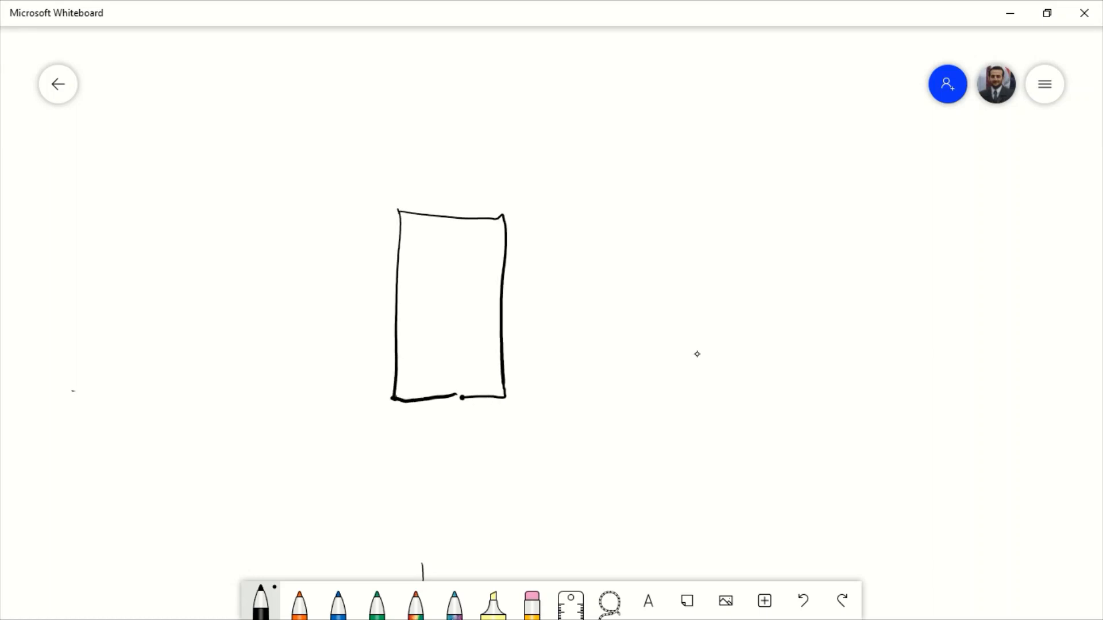
Write 'Rim' inside the manhole rectangle and draw the ground line across its top.
left_click_drag(440, 224, 435, 248)
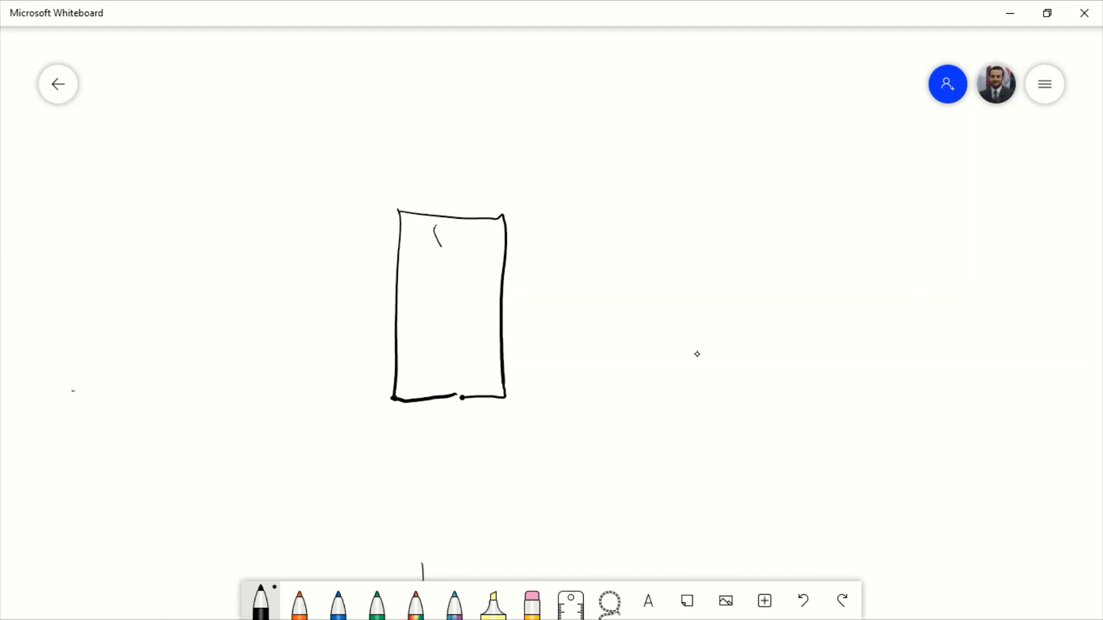
left_click_drag(433, 243, 500, 249)
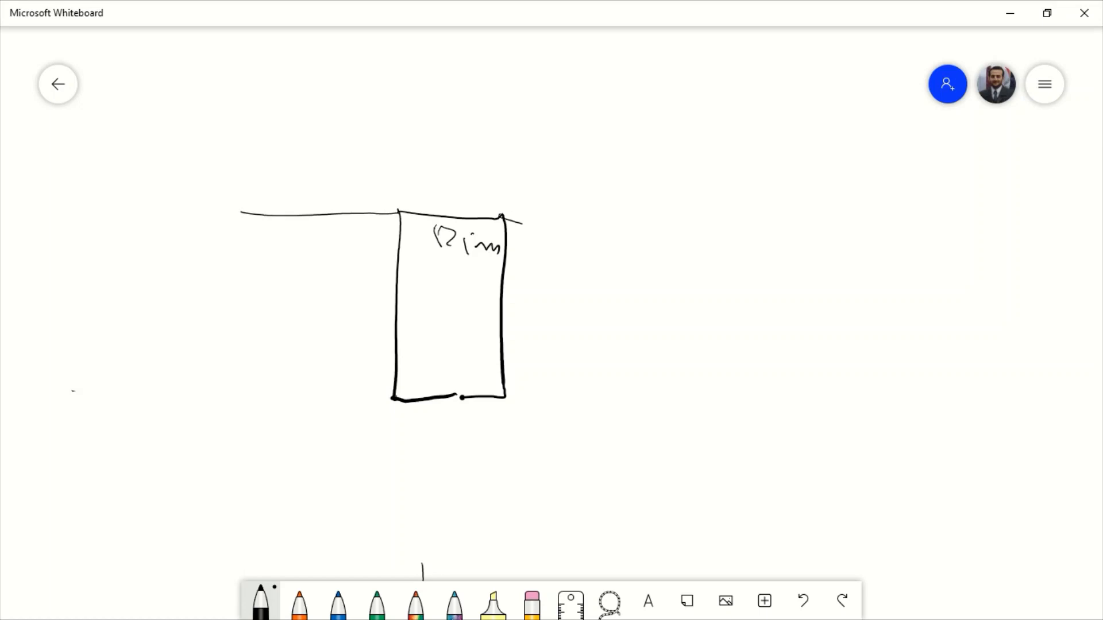
left_click_drag(503, 224, 636, 234)
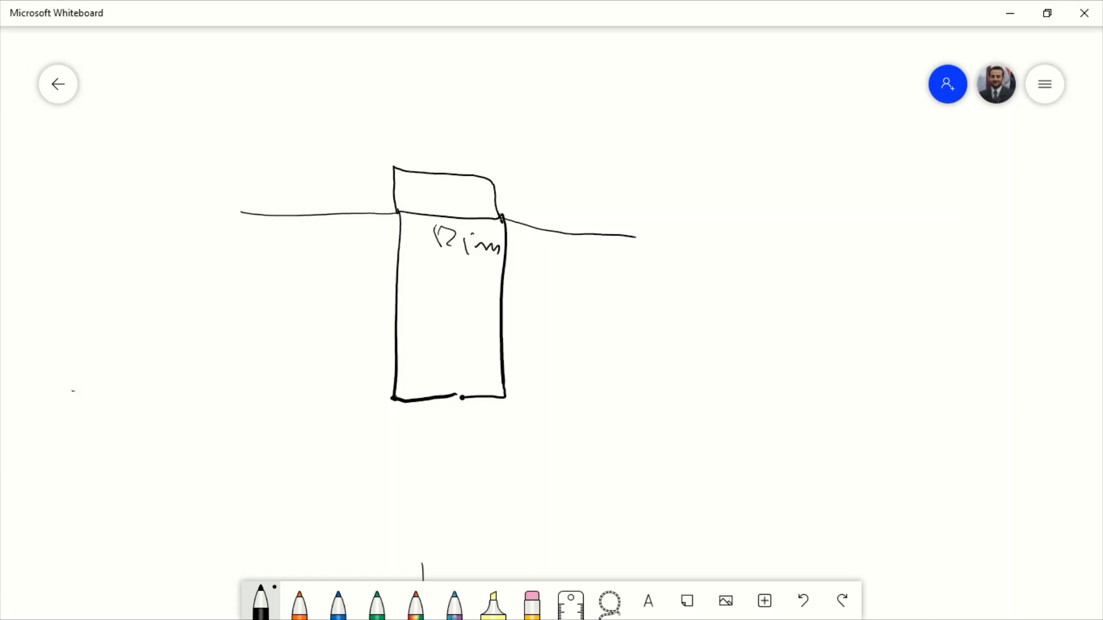
mouse_move(666, 307)
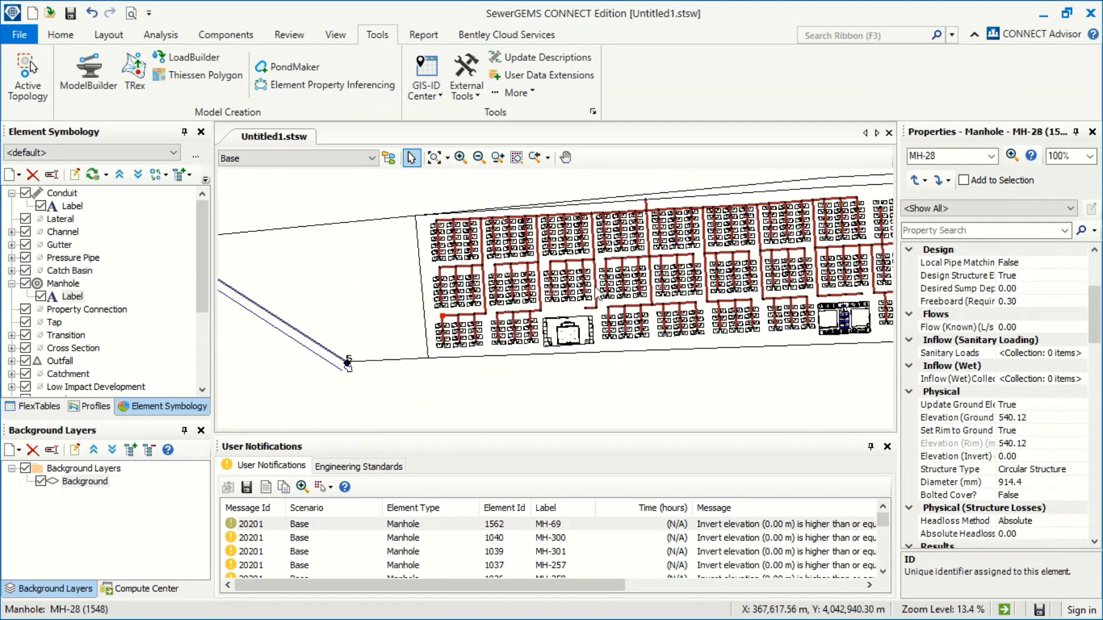
Open the Manhole FlexTable from Analysis > FlexTables.
left_click(160, 35)
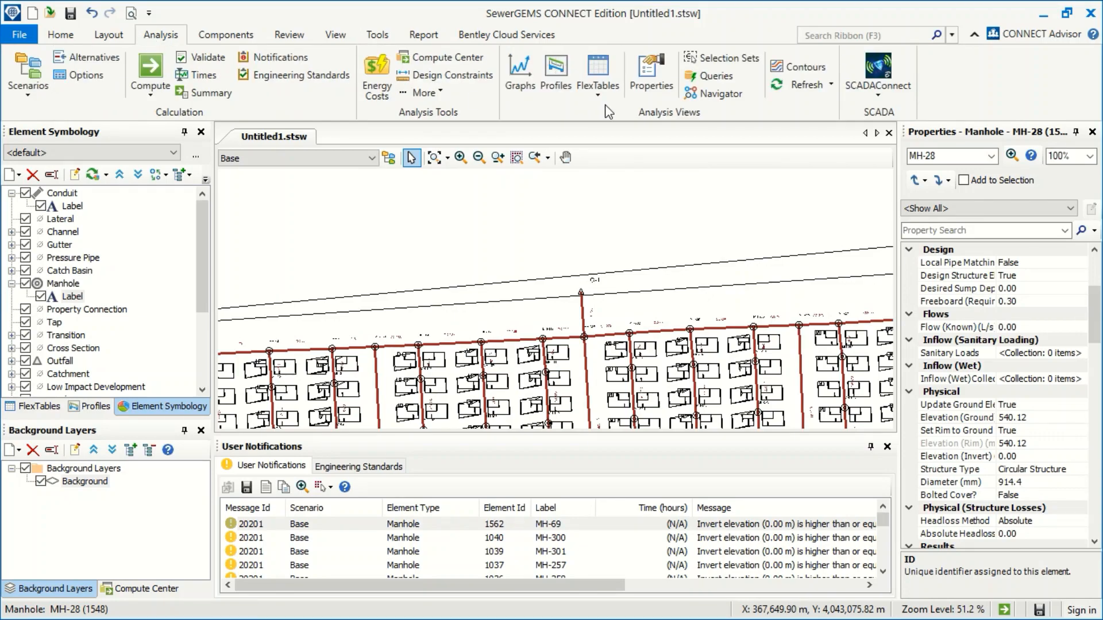
left_click(597, 73)
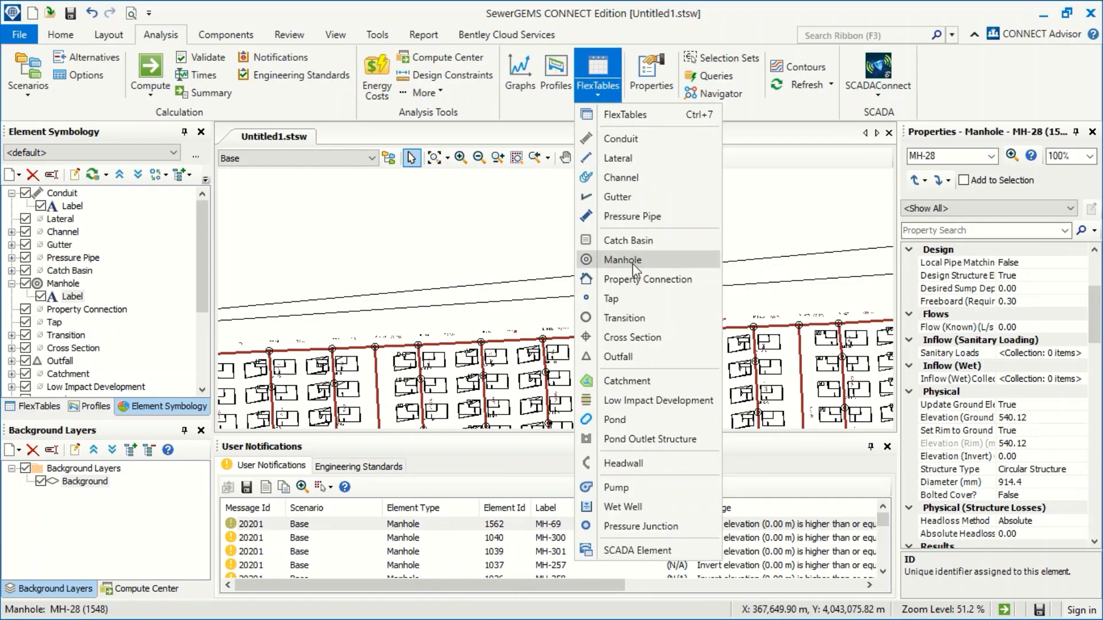
left_click(622, 259)
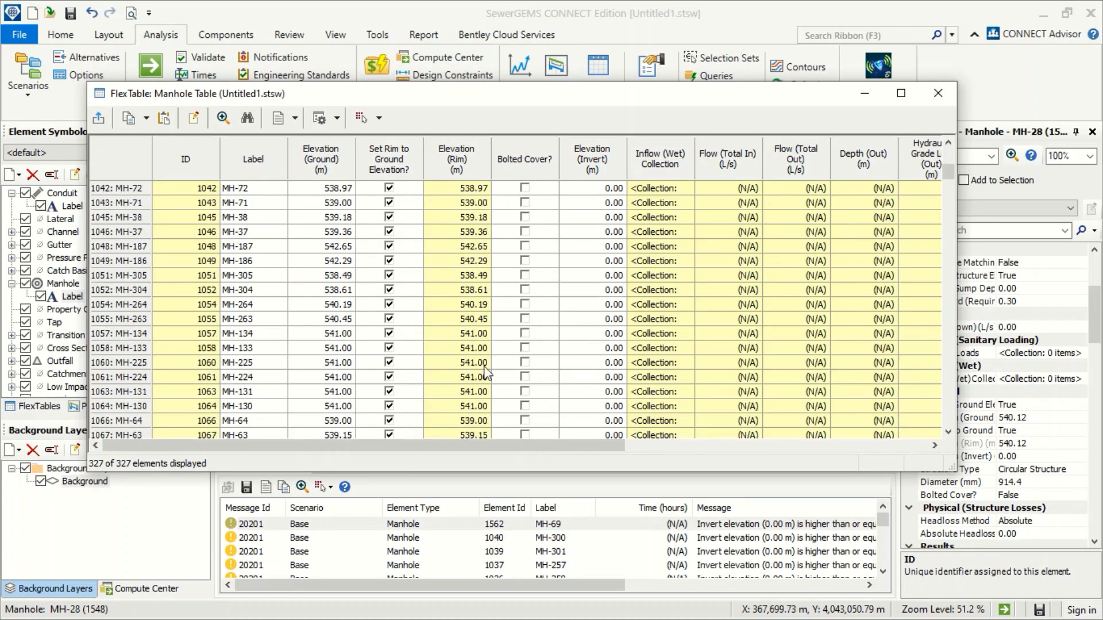
Sort the table by Elevation (Rim) to confirm rims match ground, then close it.
scroll("down", 3)
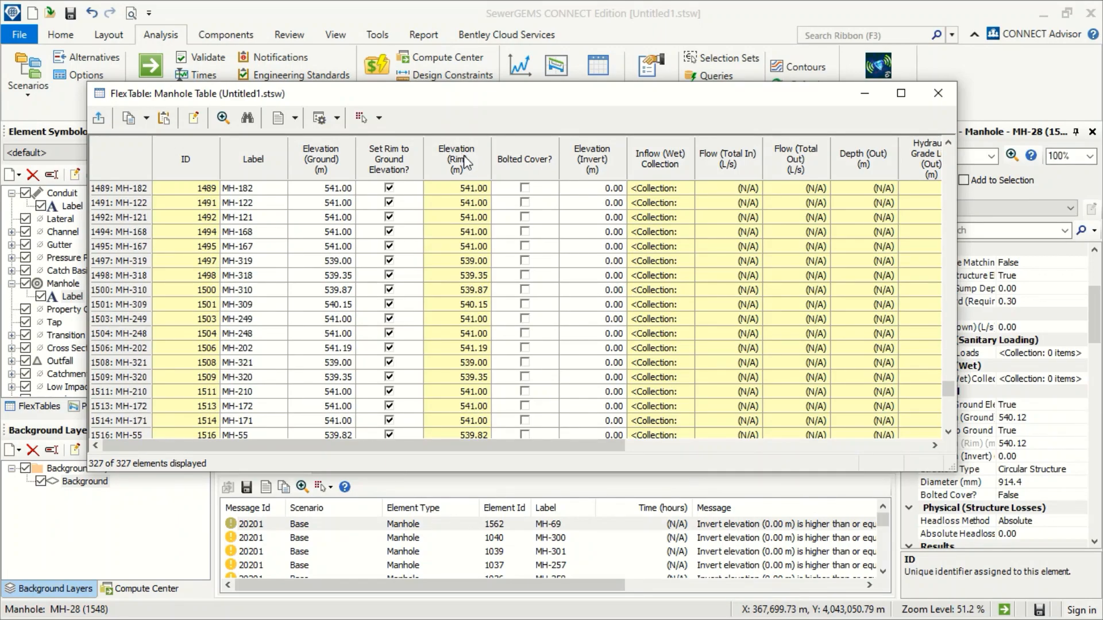
left_click(455, 151)
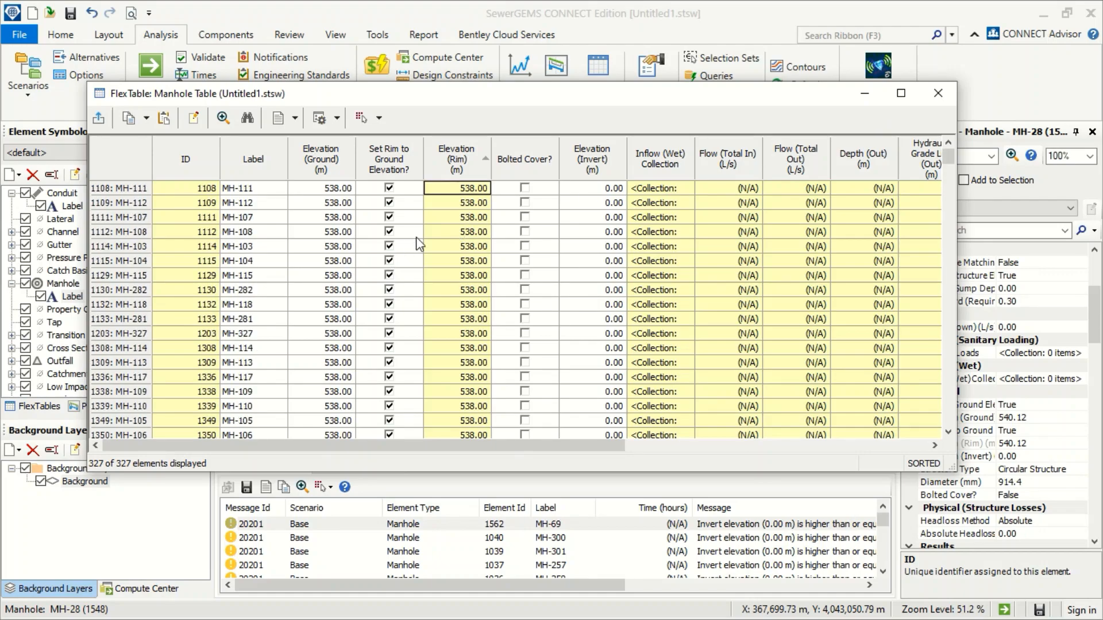
left_click(937, 93)
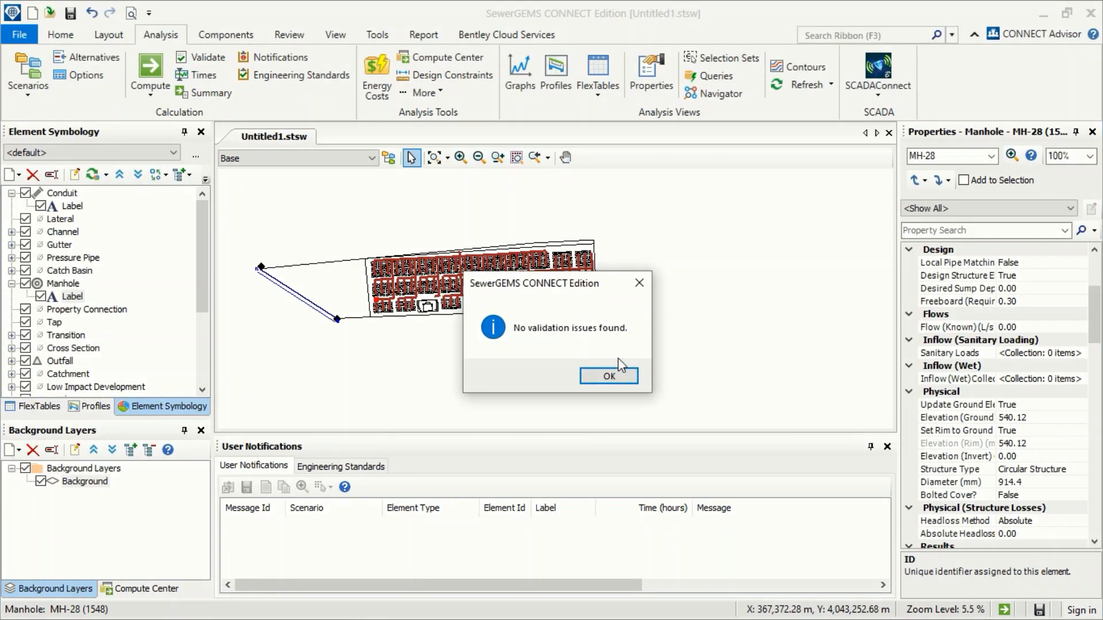
mouse_move(607, 375)
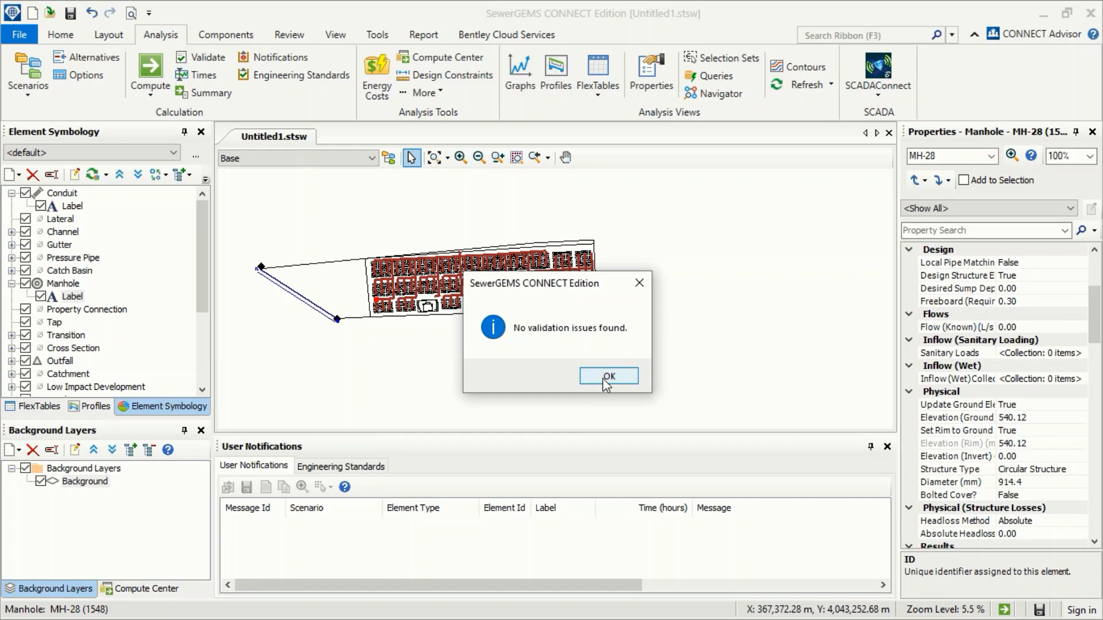